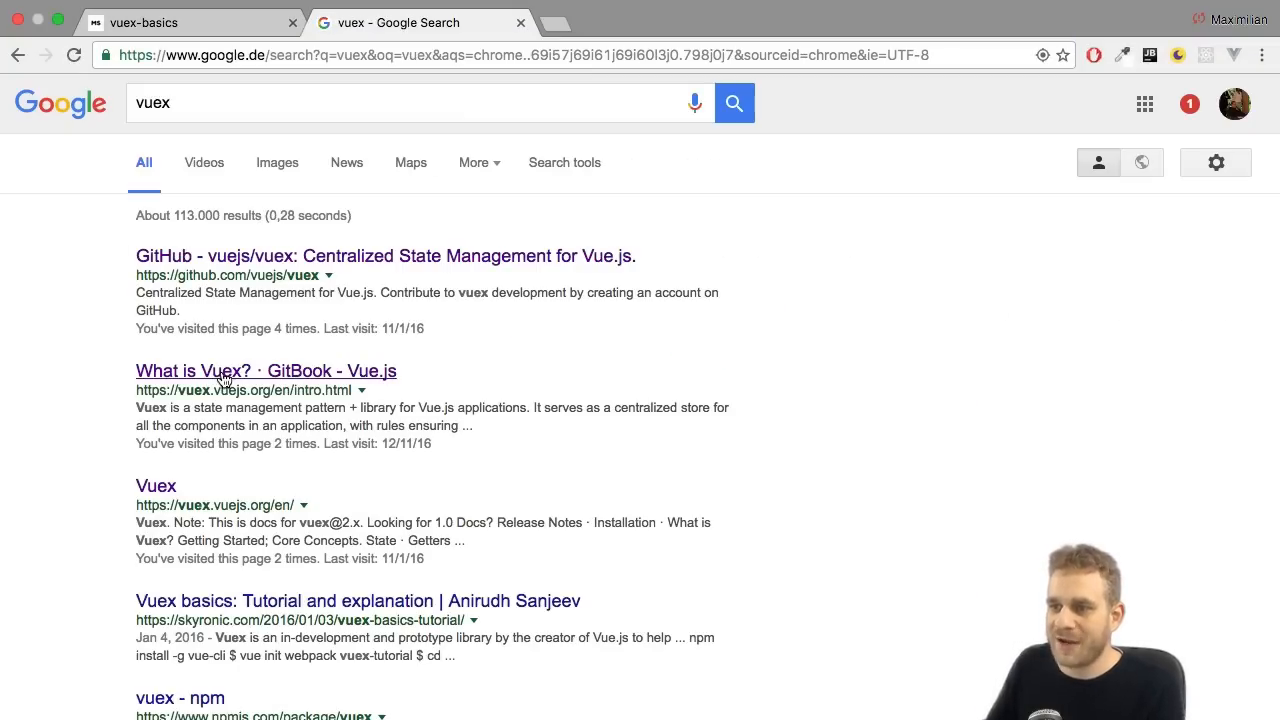
Step: Open the 'What is Vuex? · GitBook' result and scroll through the intro page
left_click(267, 370)
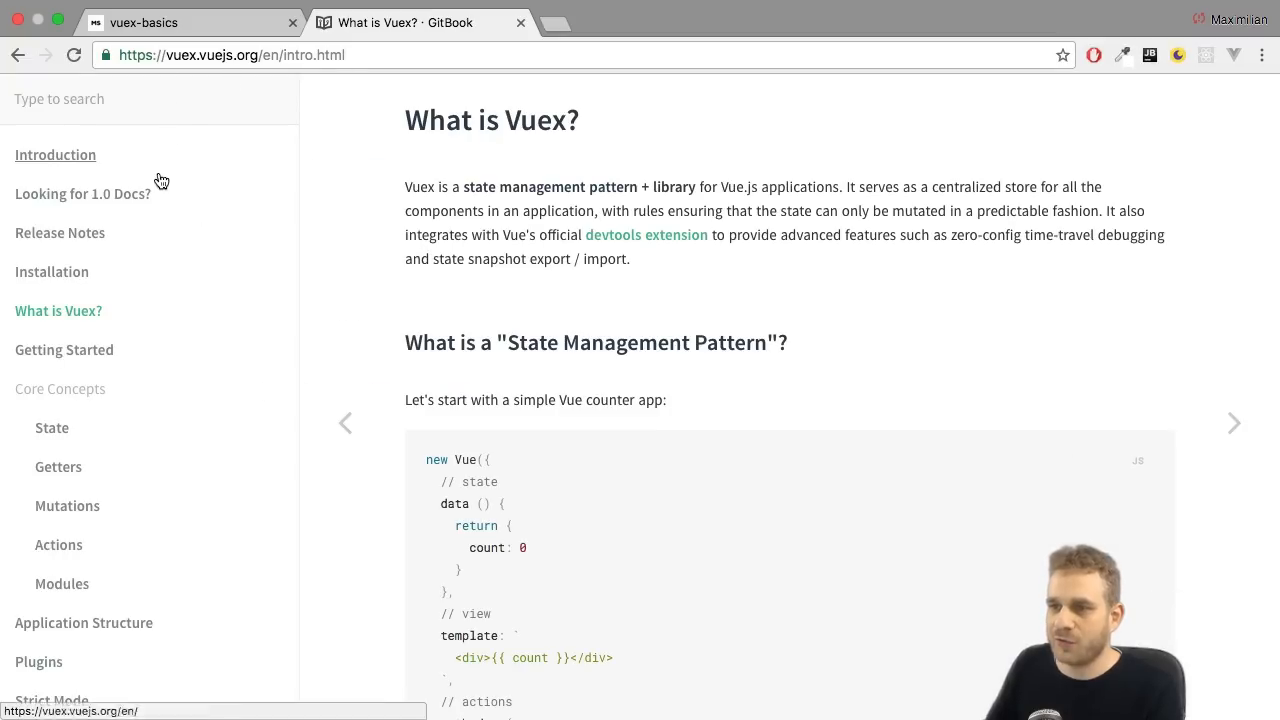
scroll("down", 3)
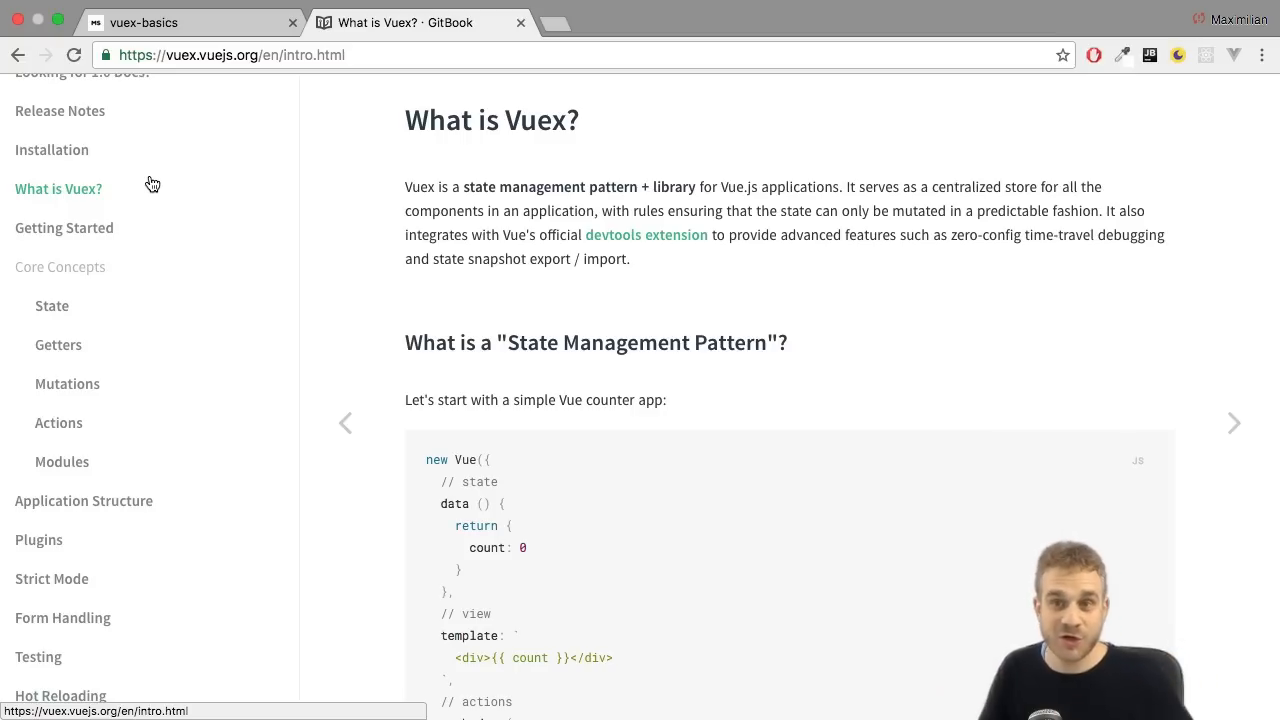
mouse_move(197, 170)
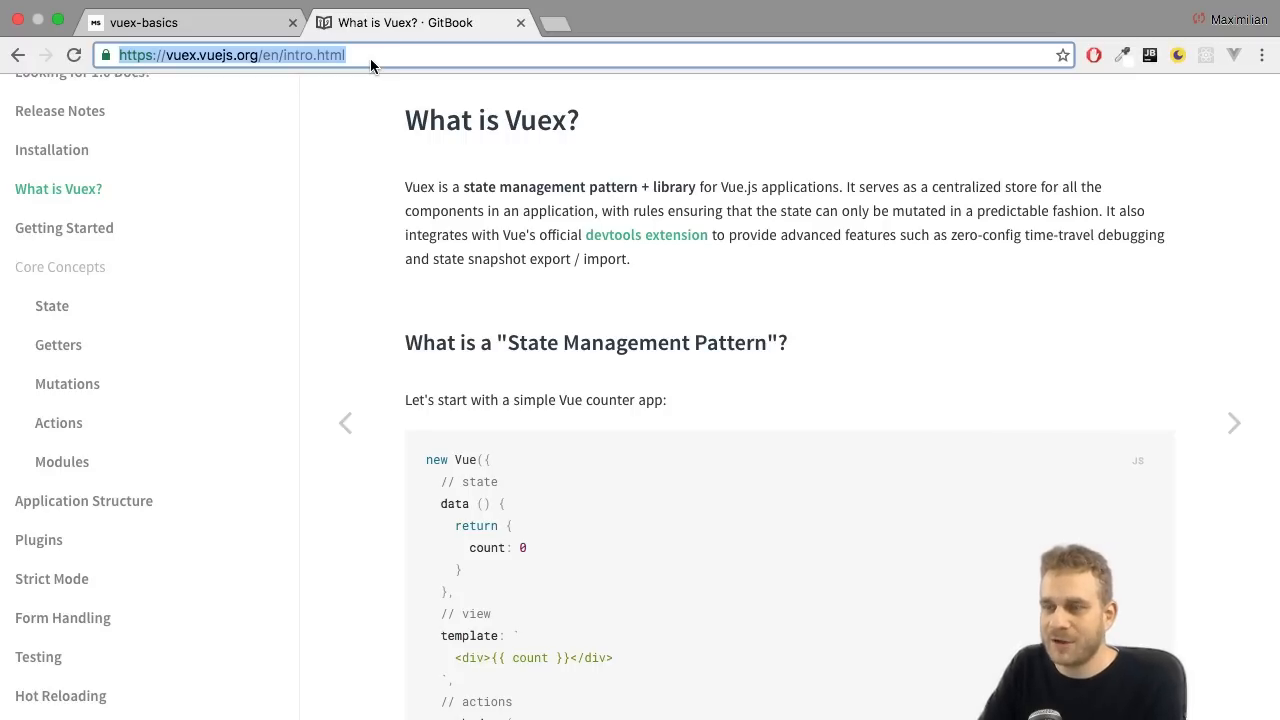
Step: Find the Vue.js devtools Chrome Web Store page, view its screenshots, and return to the vuex-basics tab
type("vue d")
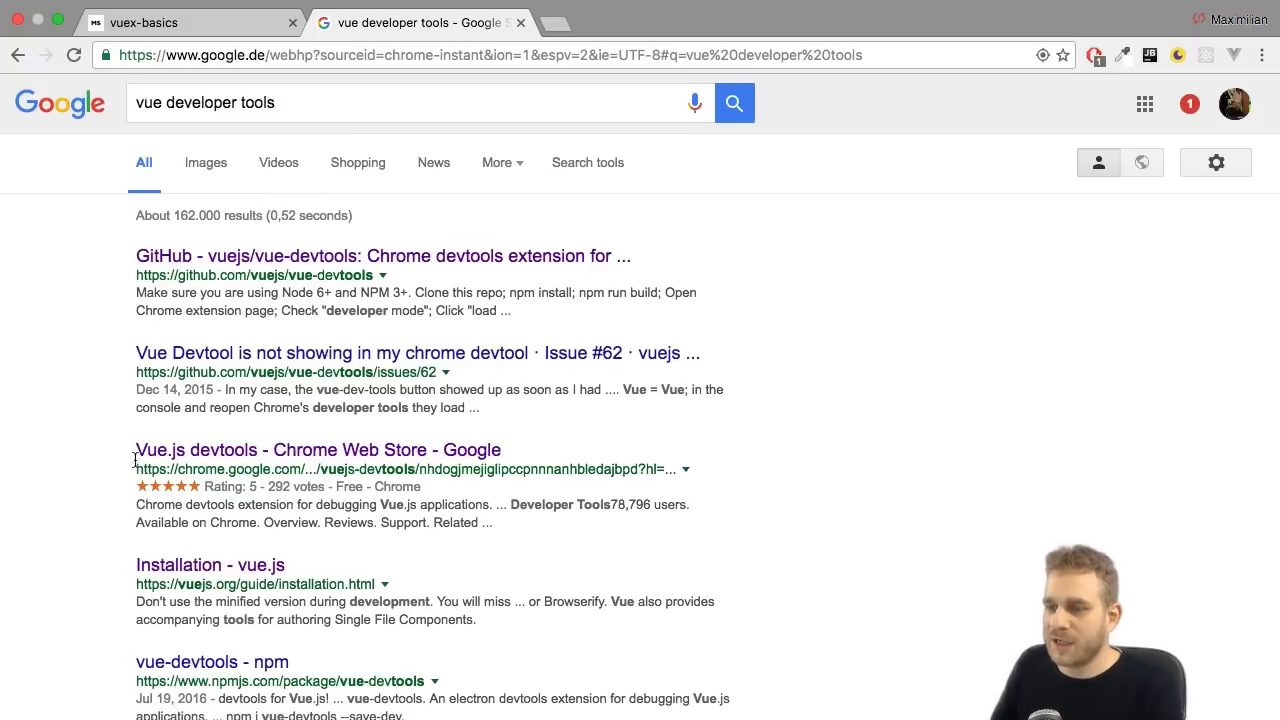
left_click(317, 449)
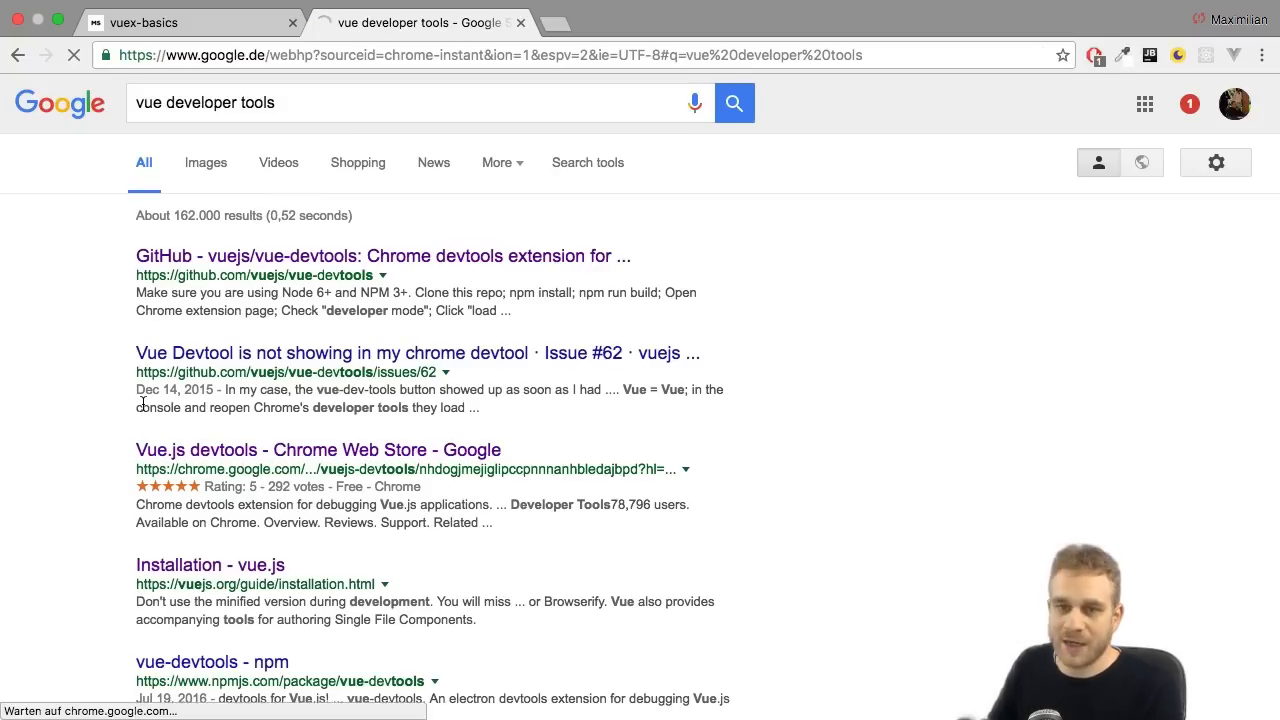
left_click(317, 449)
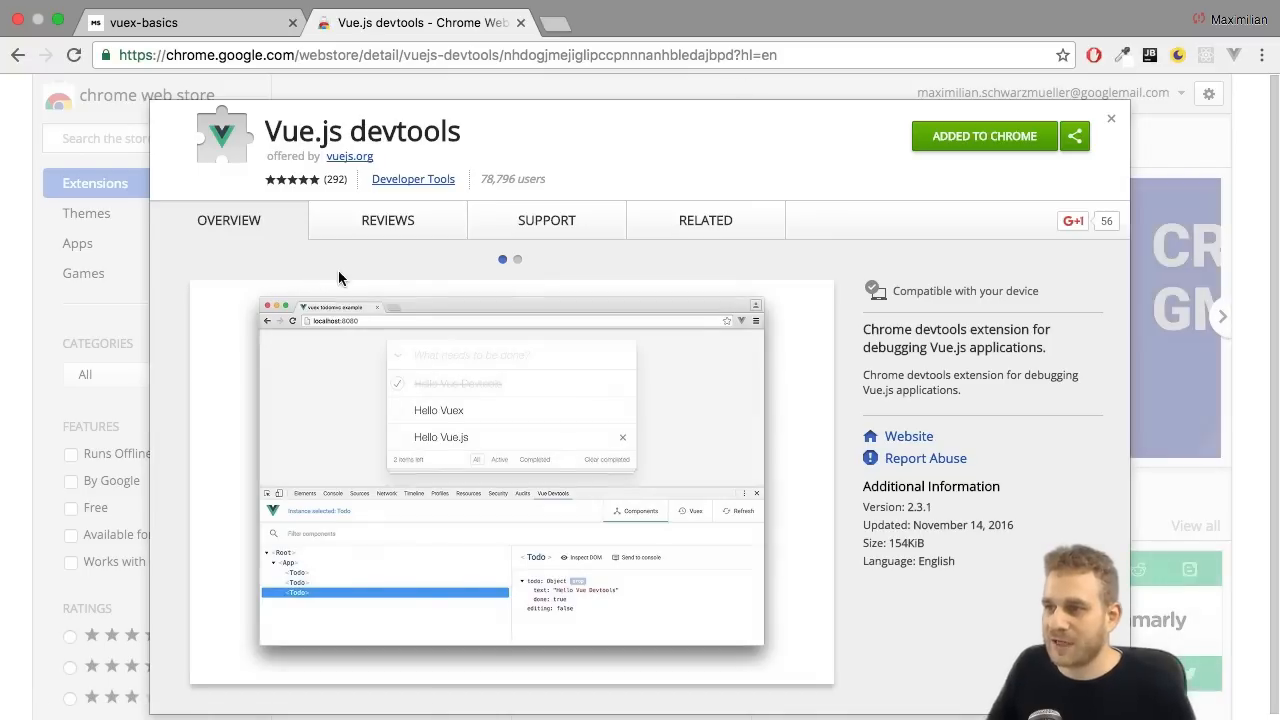
mouse_move(351, 276)
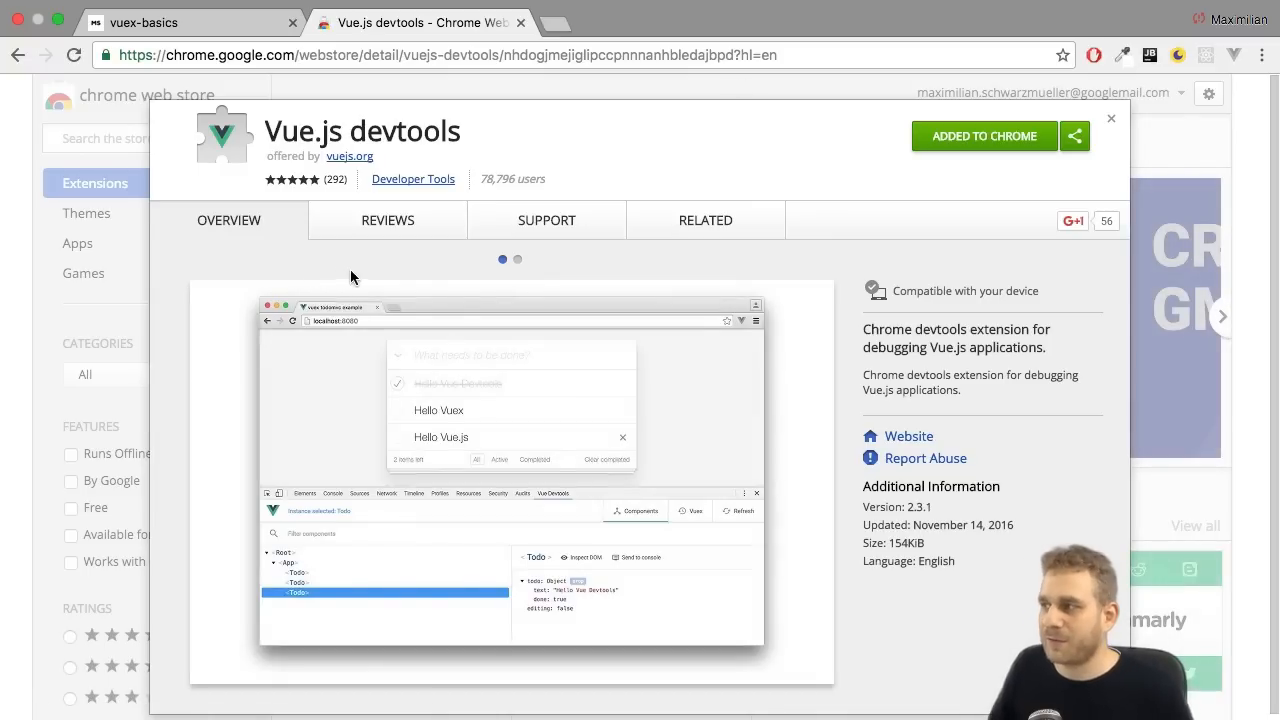
mouse_move(279, 133)
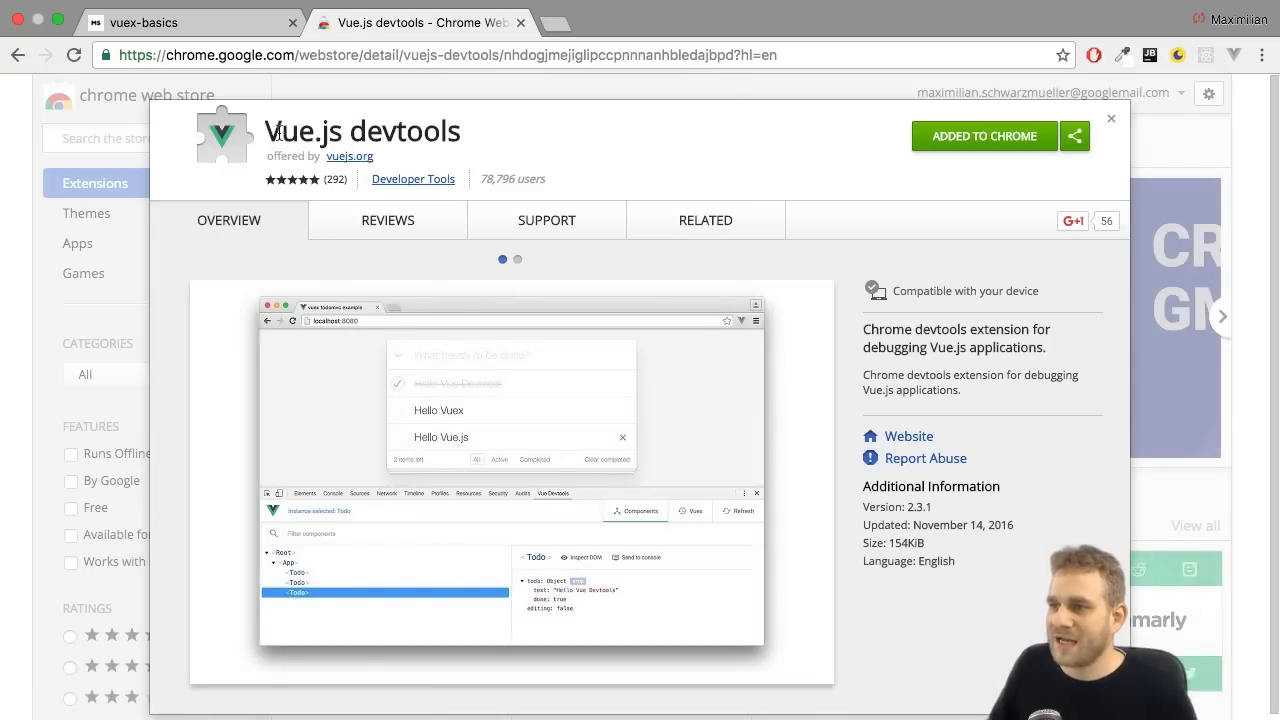
left_click(517, 259)
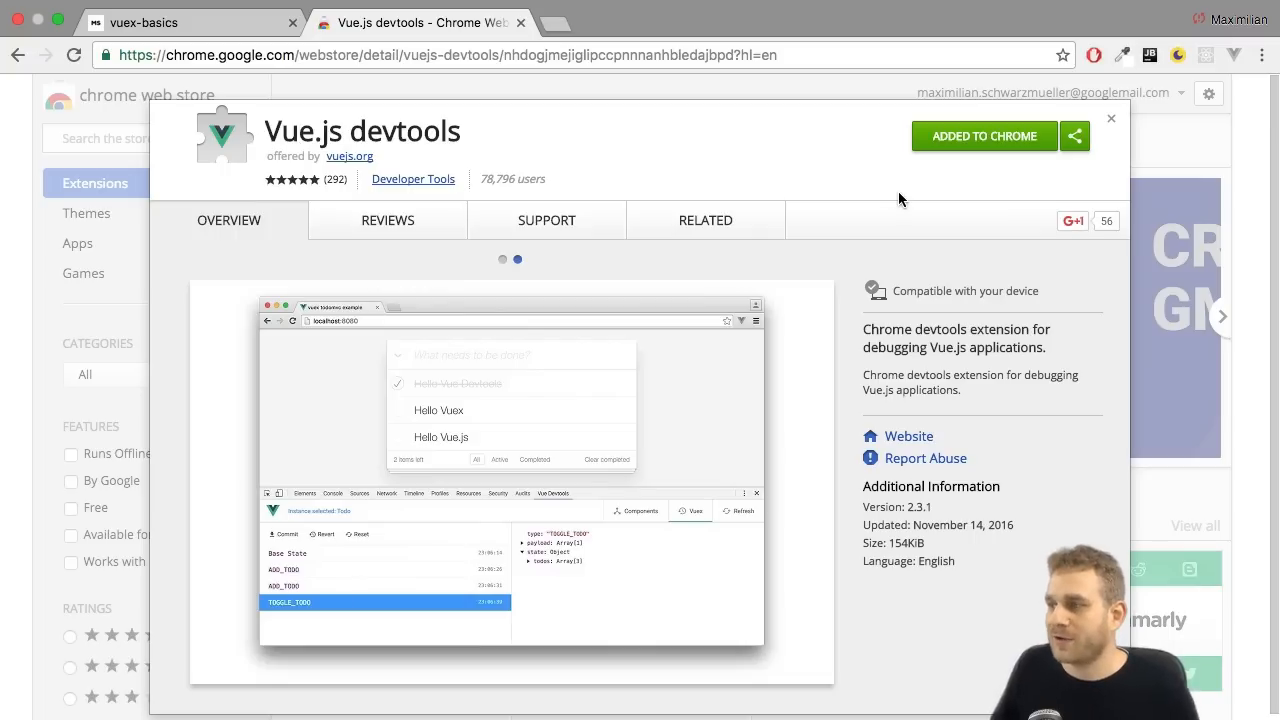
left_click(17, 55)
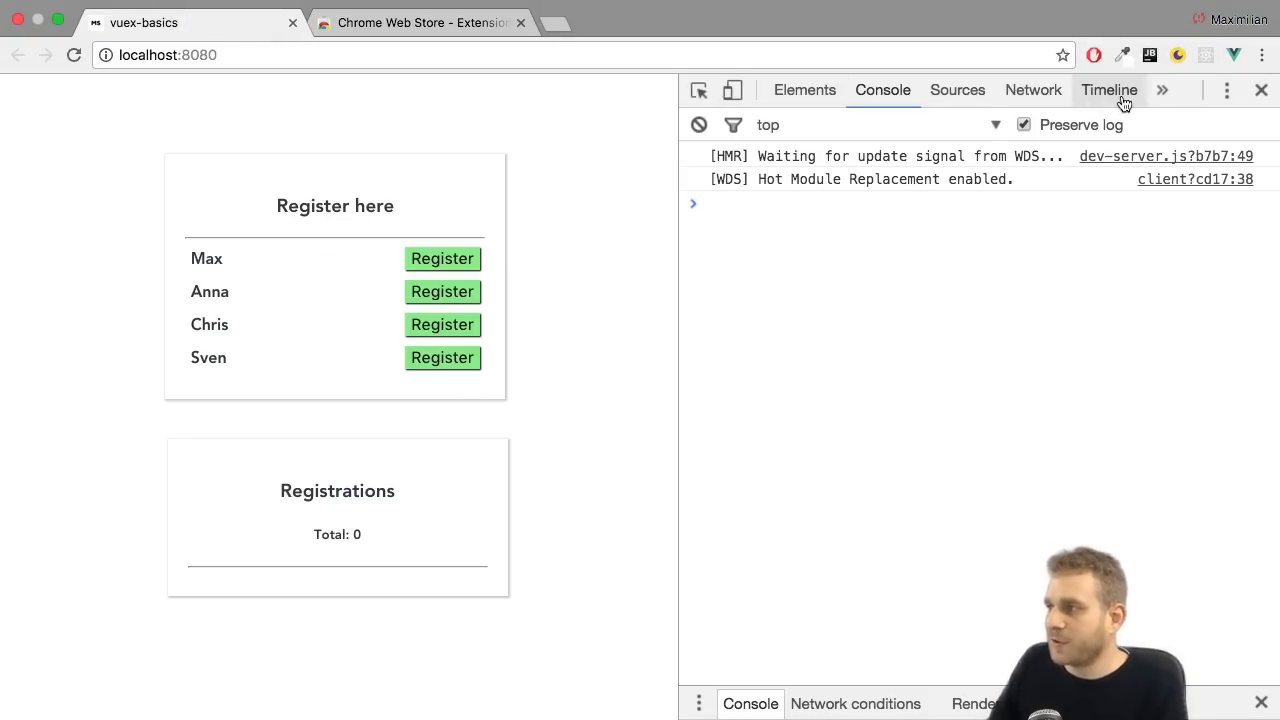
Step: Show the Vue DevTools panel and inspect AppRegistrations, then AppRegistration's four computed users
left_click(1163, 90)
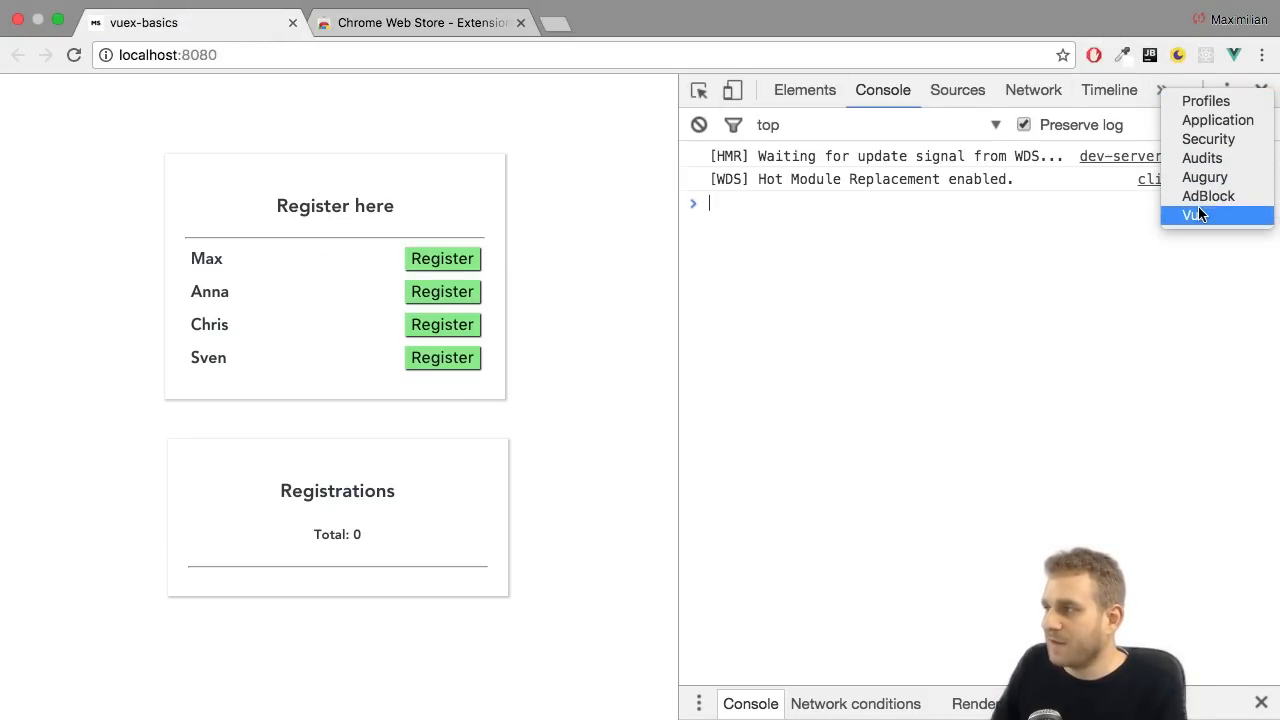
left_click(1197, 214)
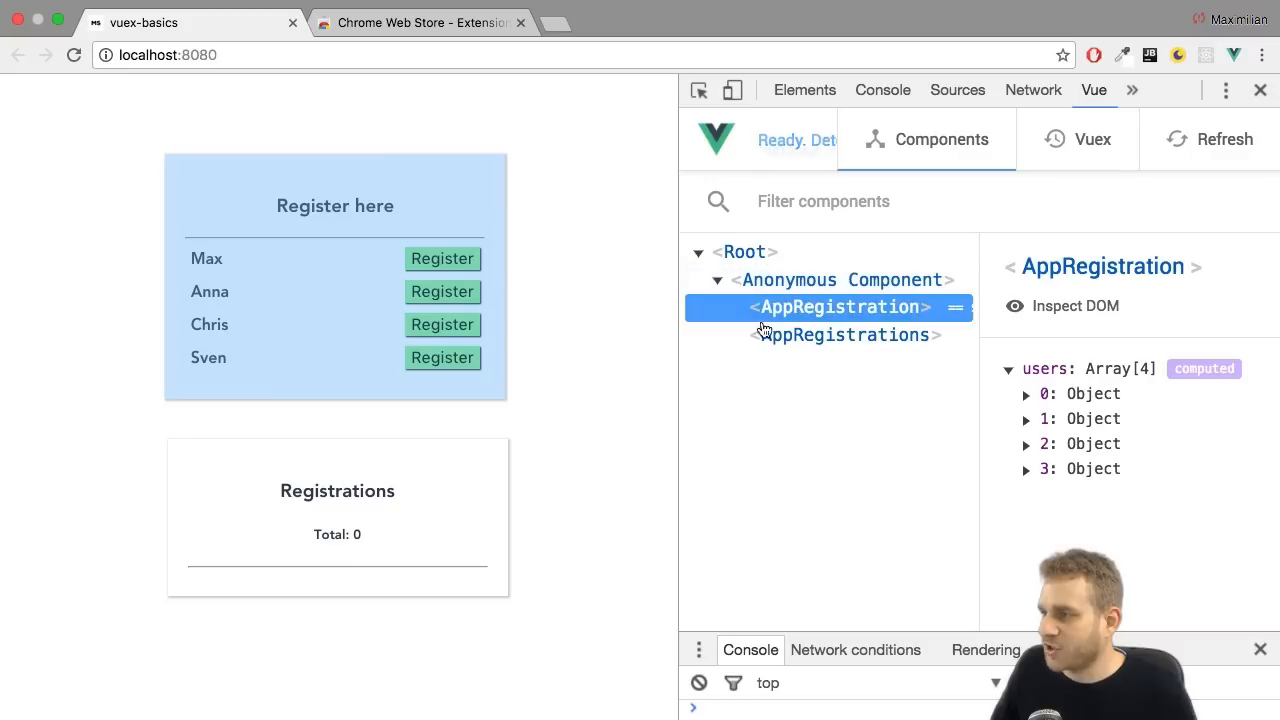
left_click(846, 335)
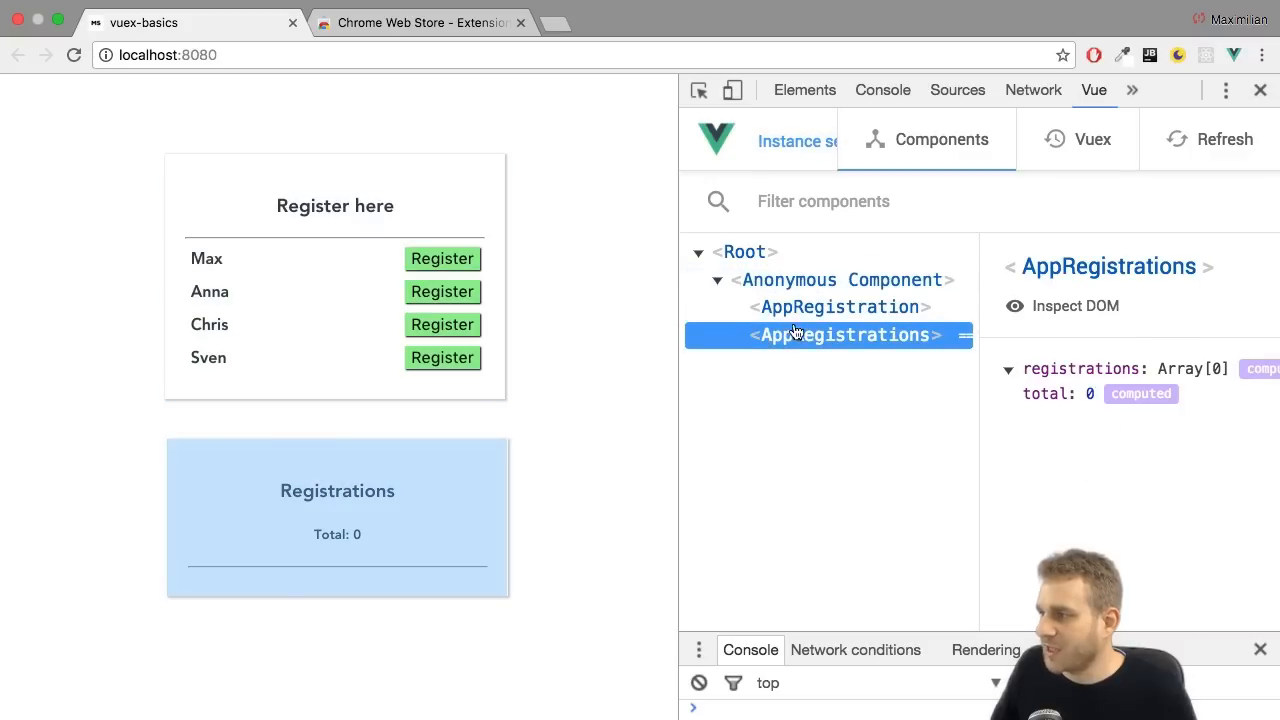
left_click(840, 307)
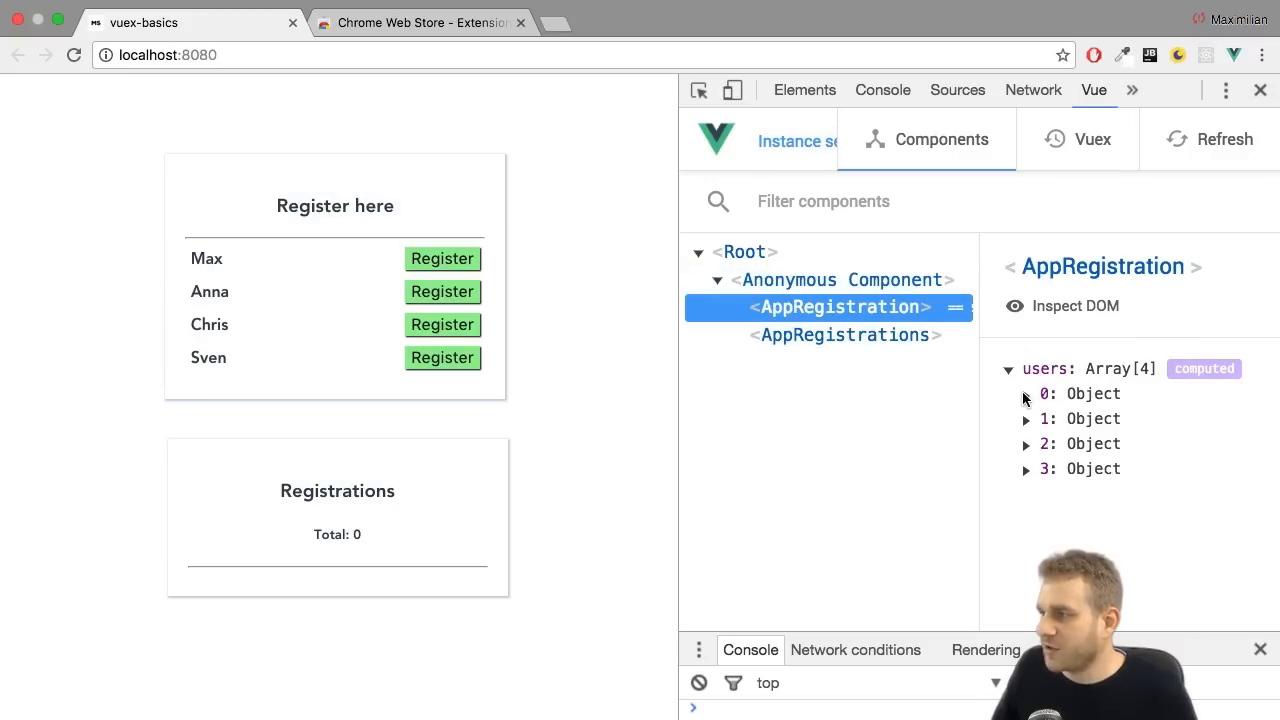
mouse_move(1085, 139)
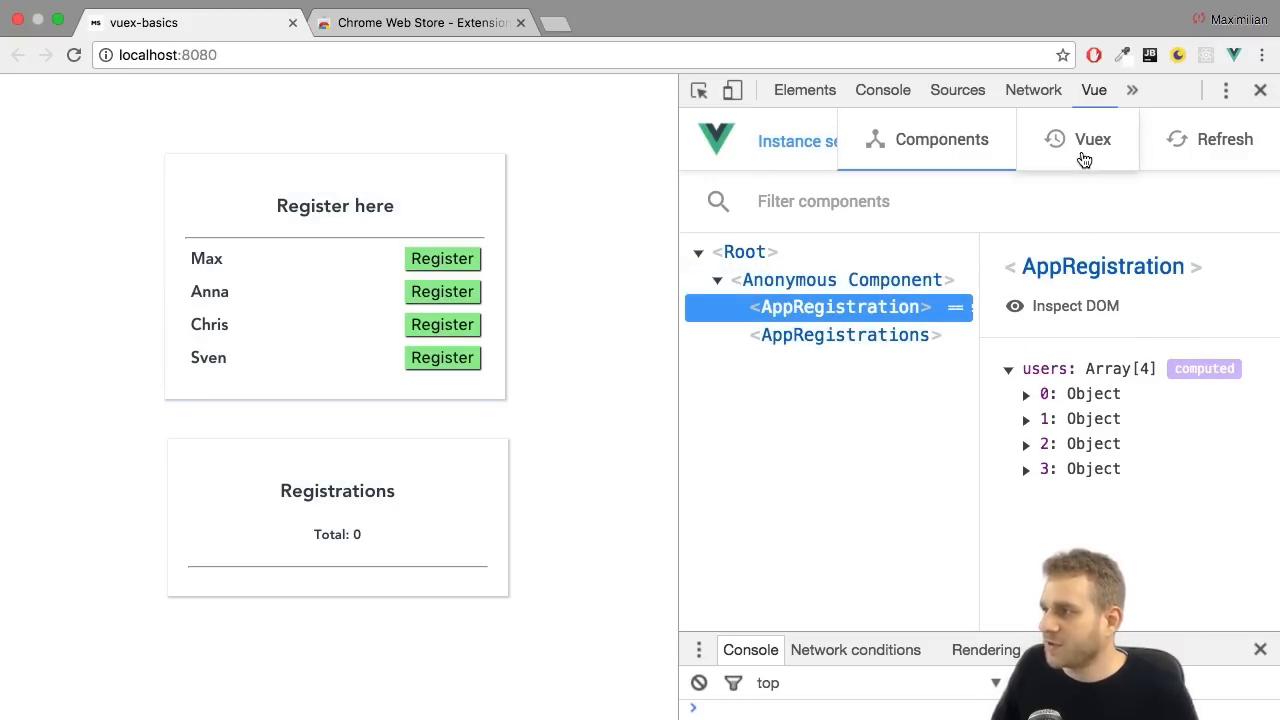
Step: With the Vuex mutation history showing, register Max and Chris in the app
left_click(1092, 139)
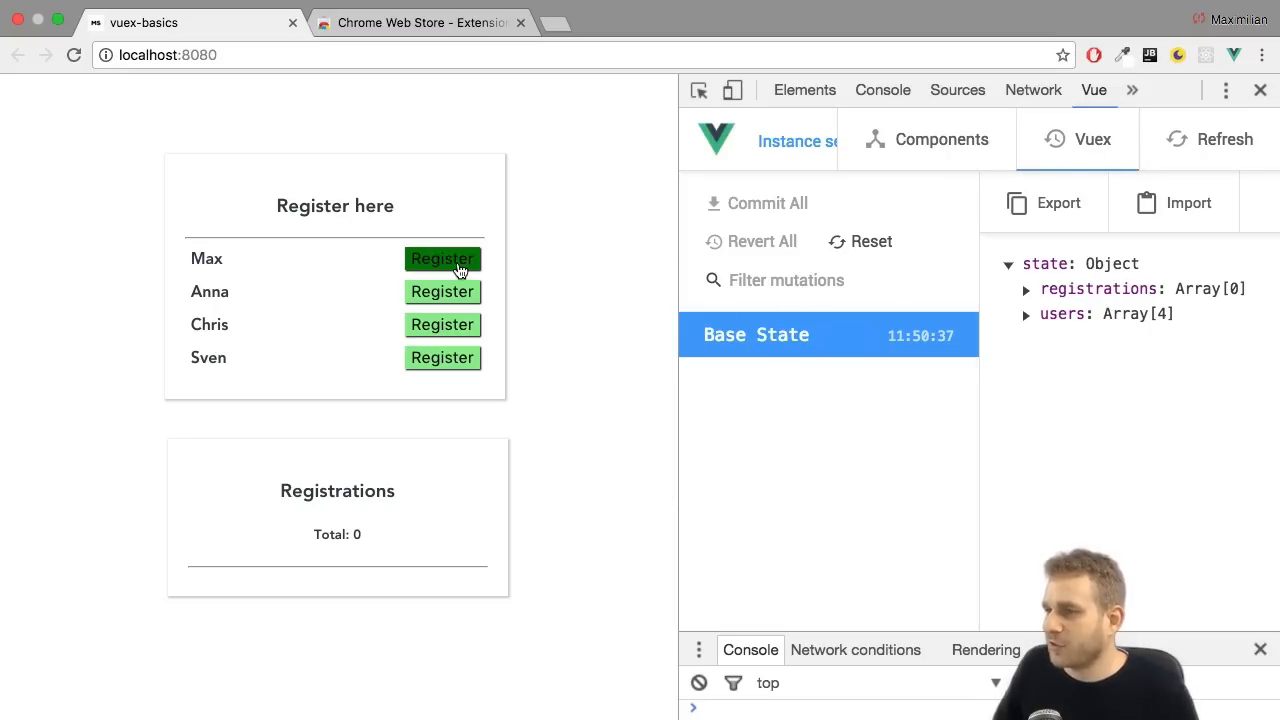
left_click(442, 258)
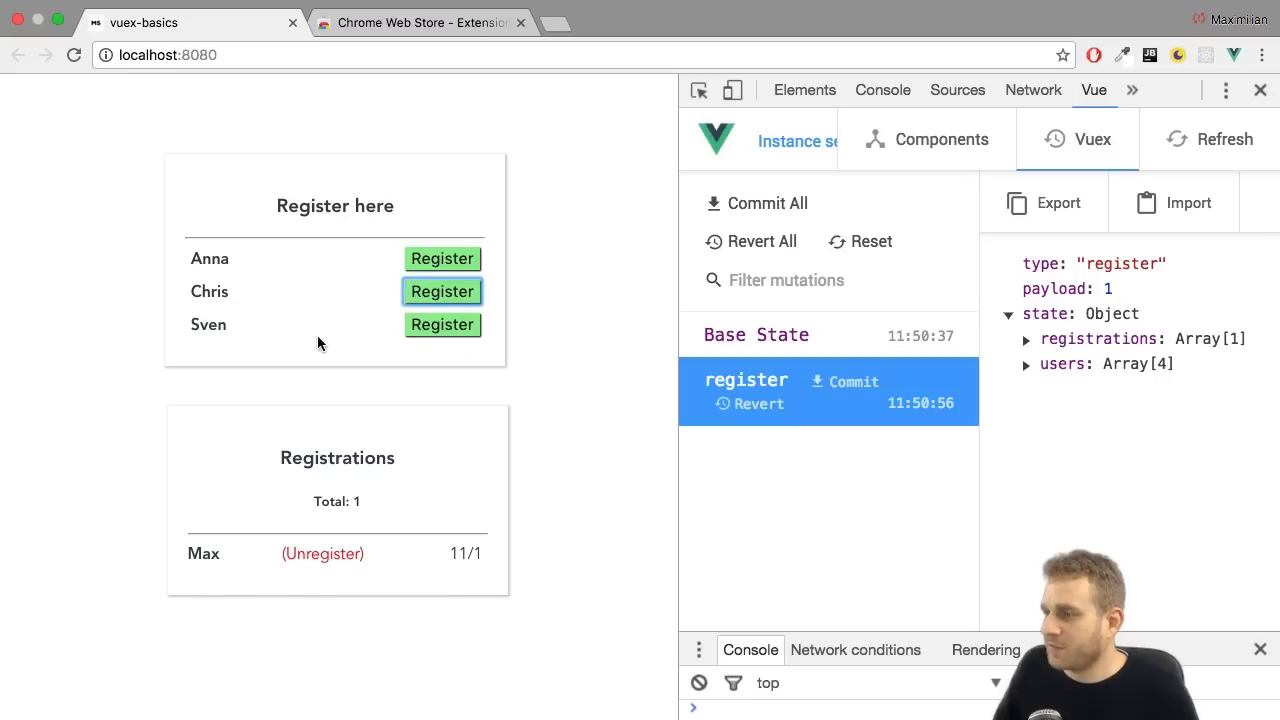
left_click(442, 291)
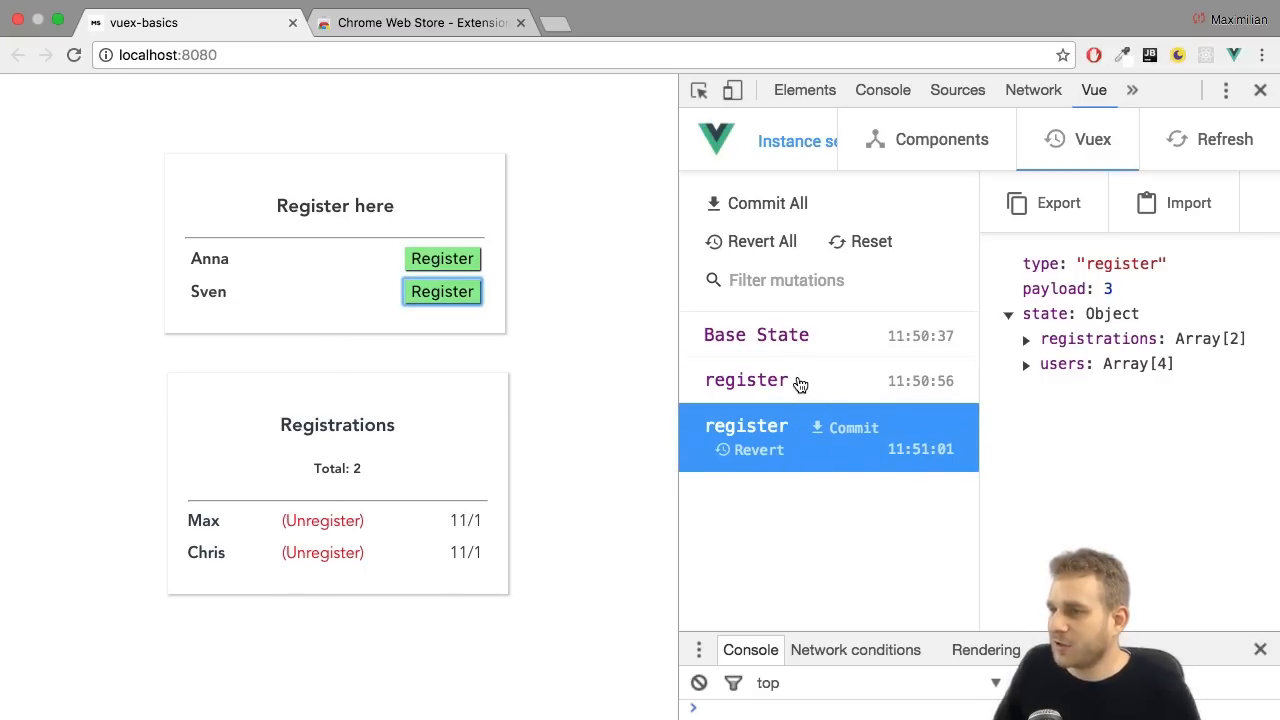
Step: Time-travel between Base State and the register mutations, ending on Max's registration
left_click(756, 335)
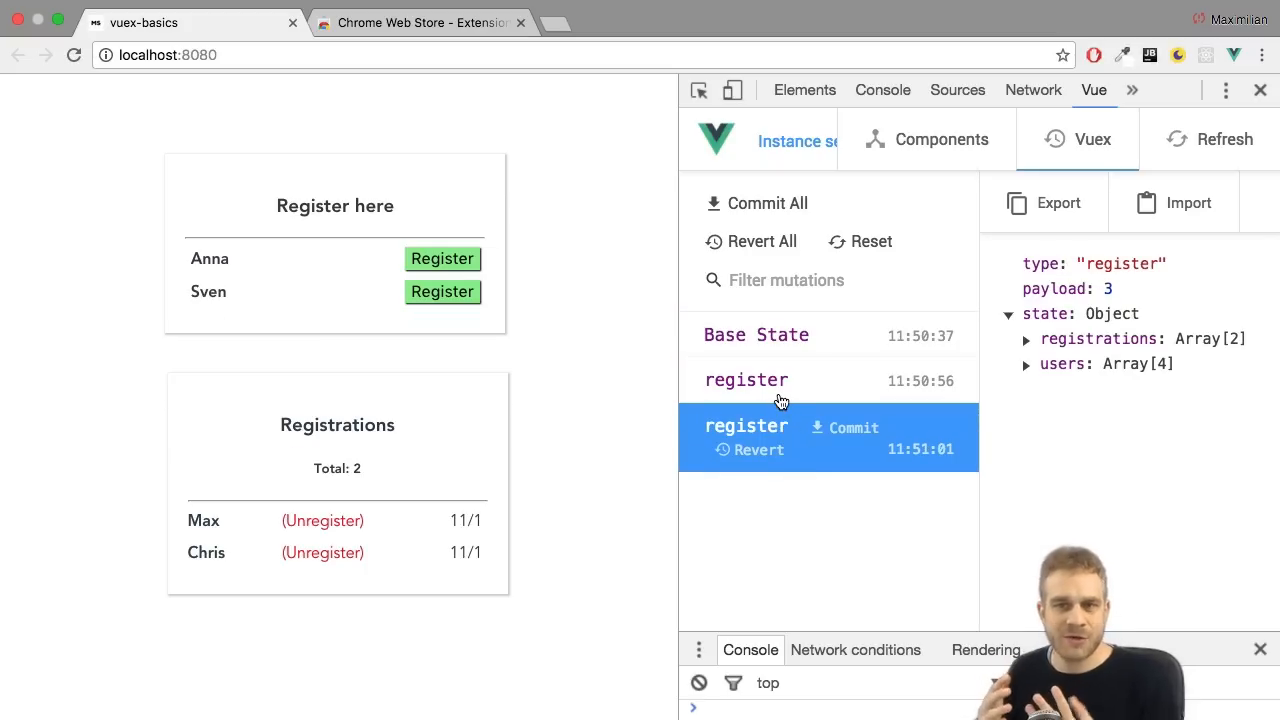
left_click(746, 379)
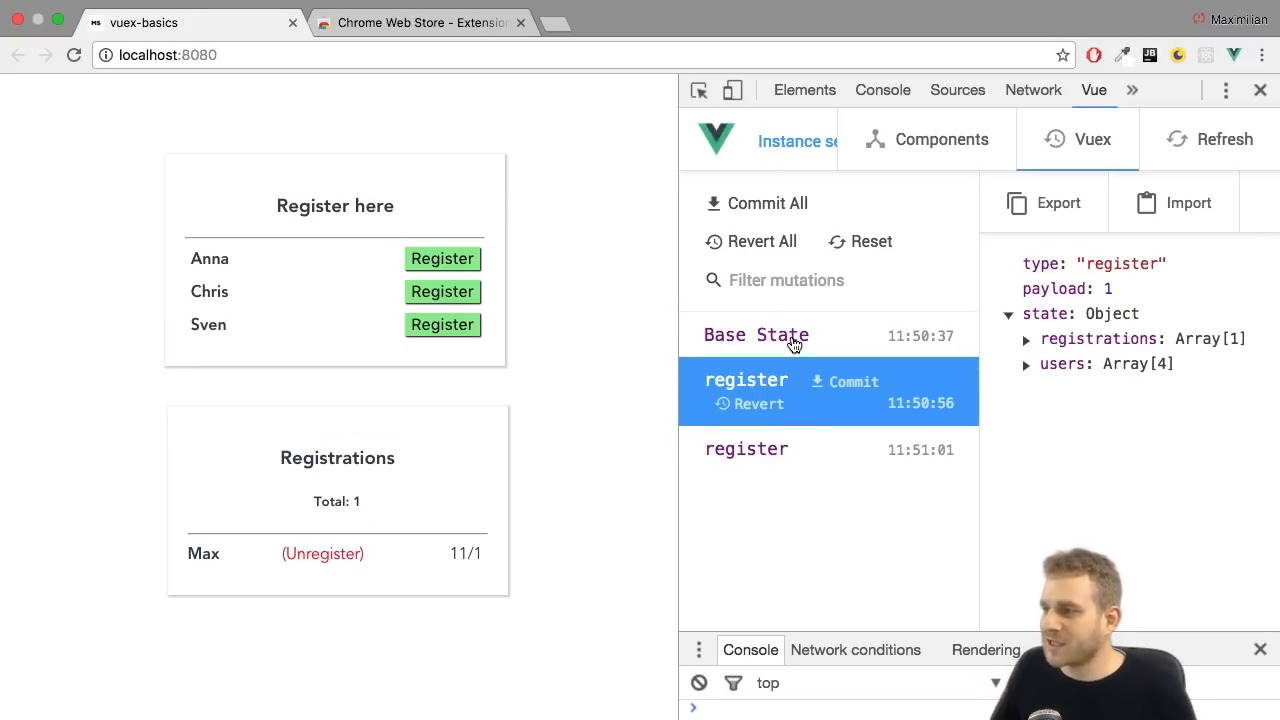
left_click(756, 335)
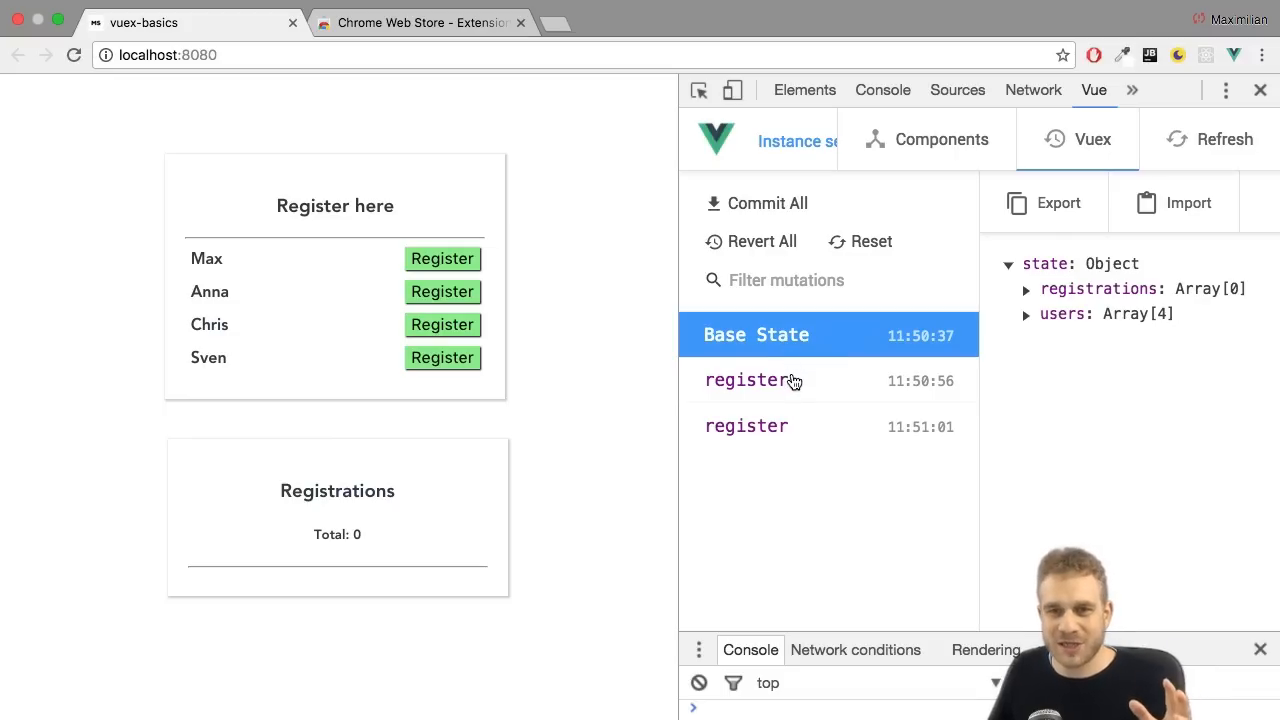
left_click(746, 380)
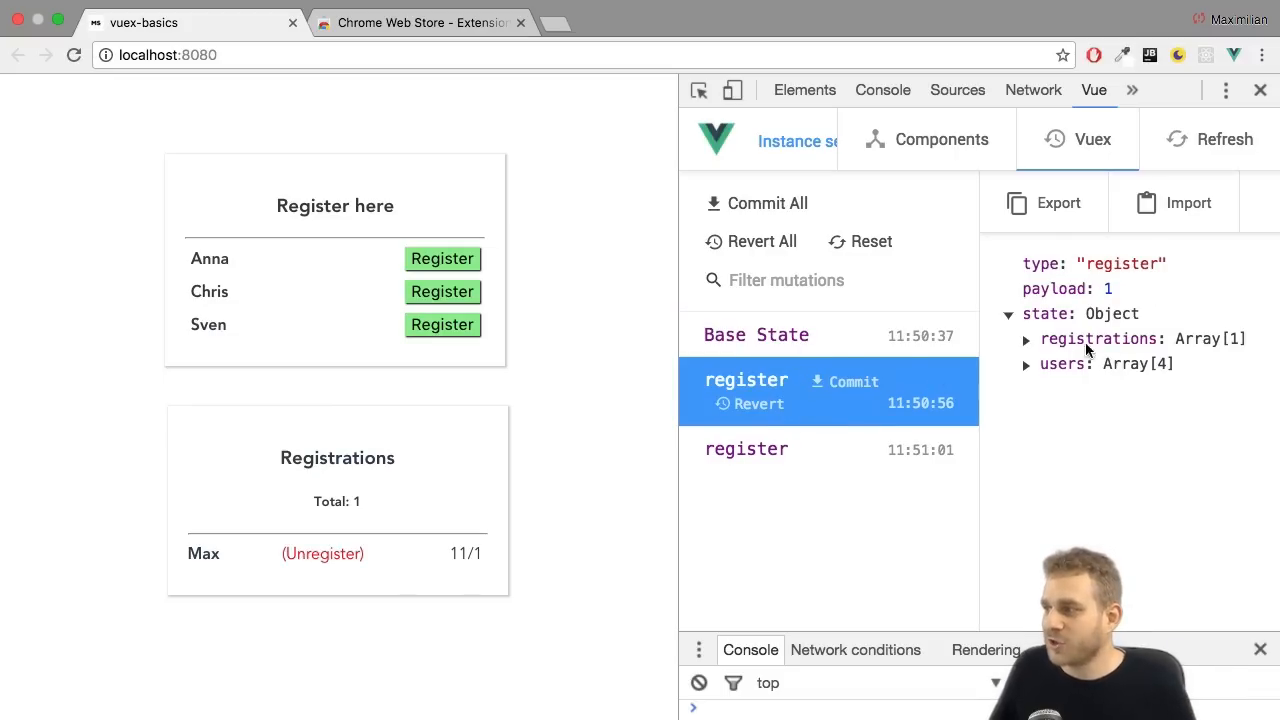
mouse_move(1047, 275)
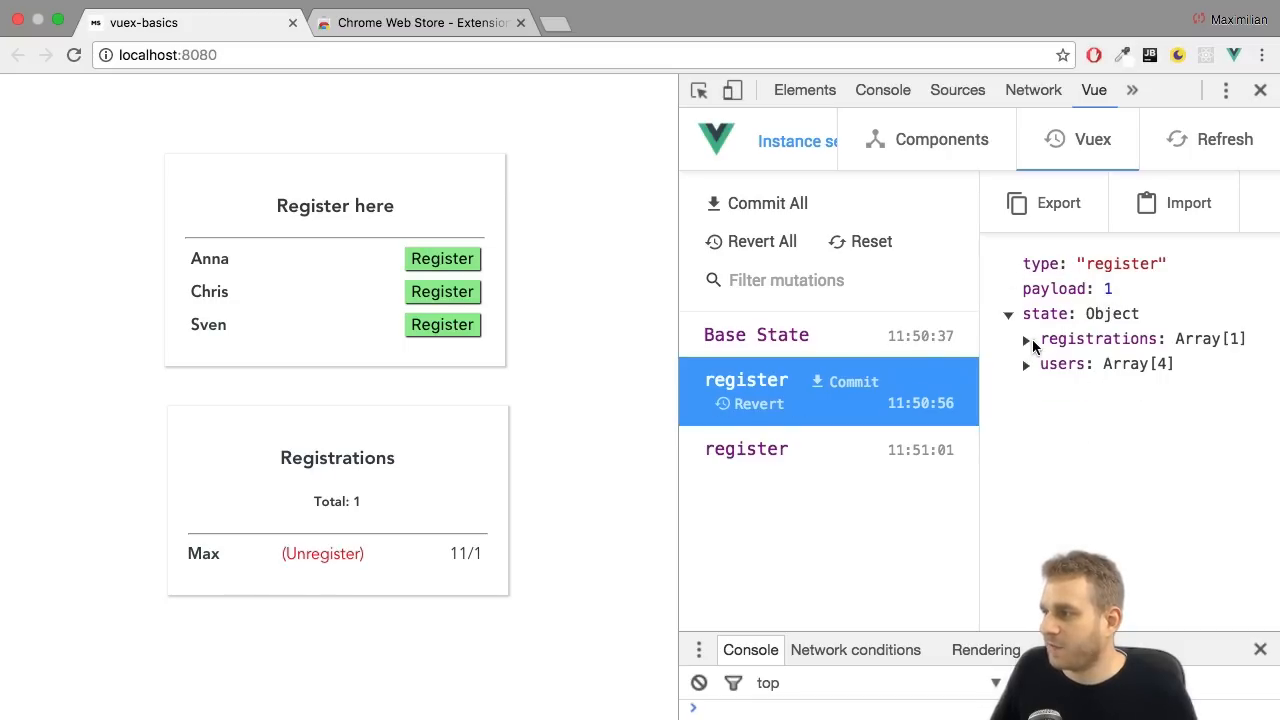
mouse_move(965, 356)
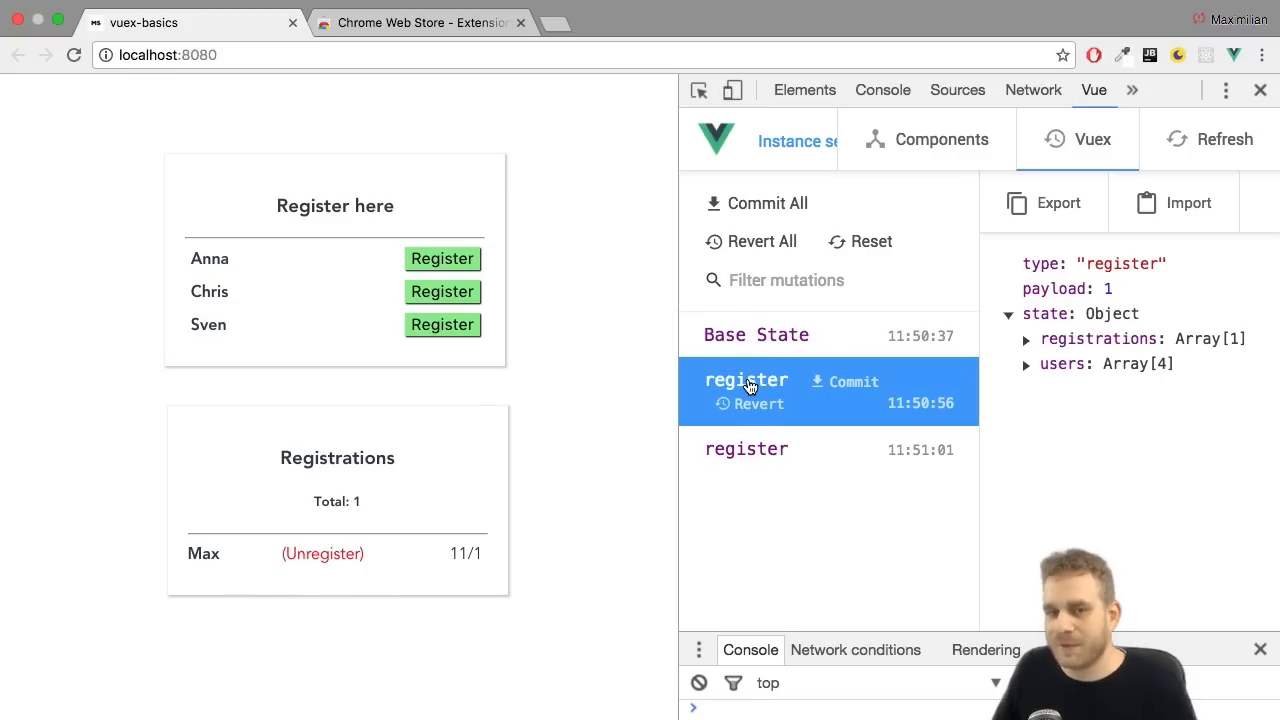
mouse_move(740, 423)
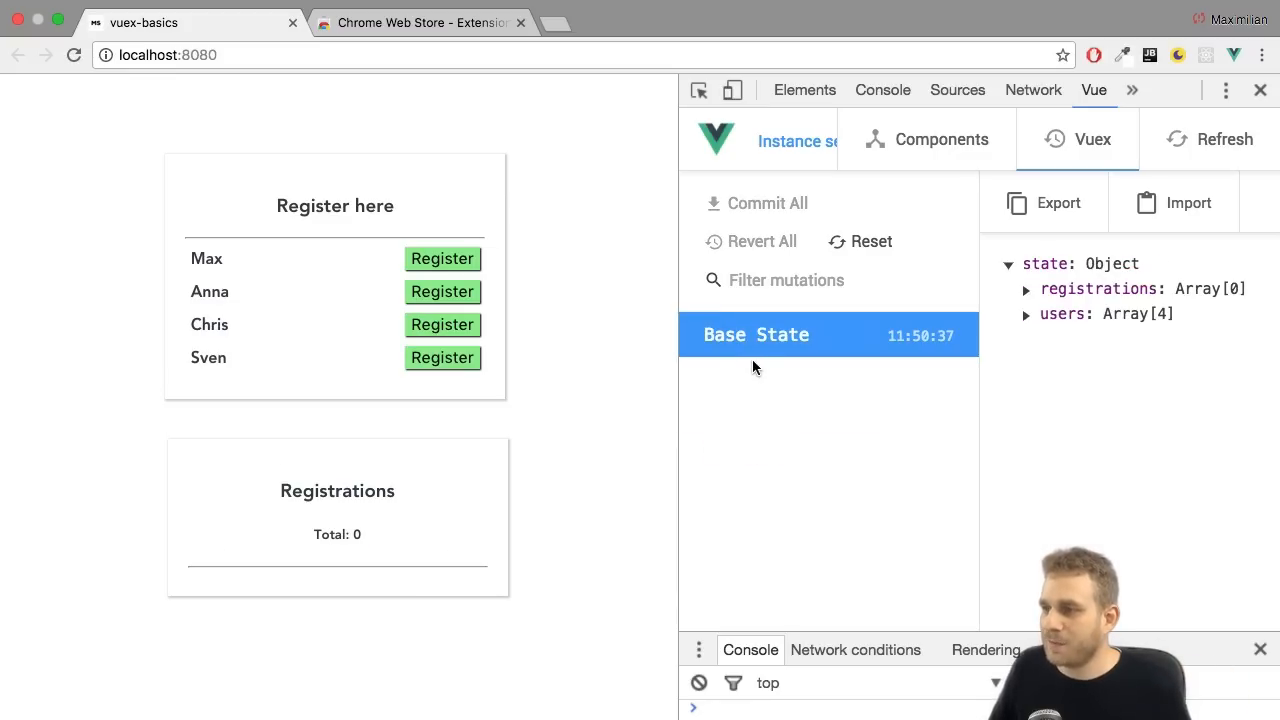
Step: Register Anna, then unregister her from the Registrations list
left_click(442, 291)
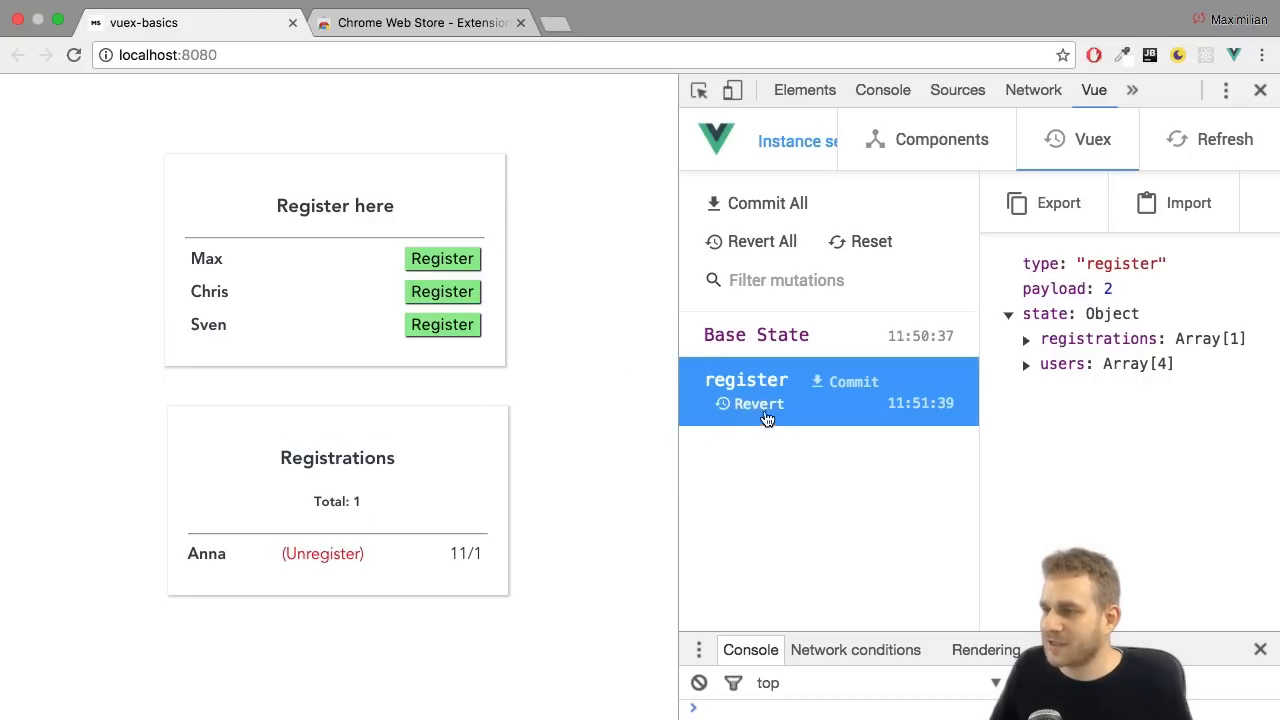
left_click(322, 553)
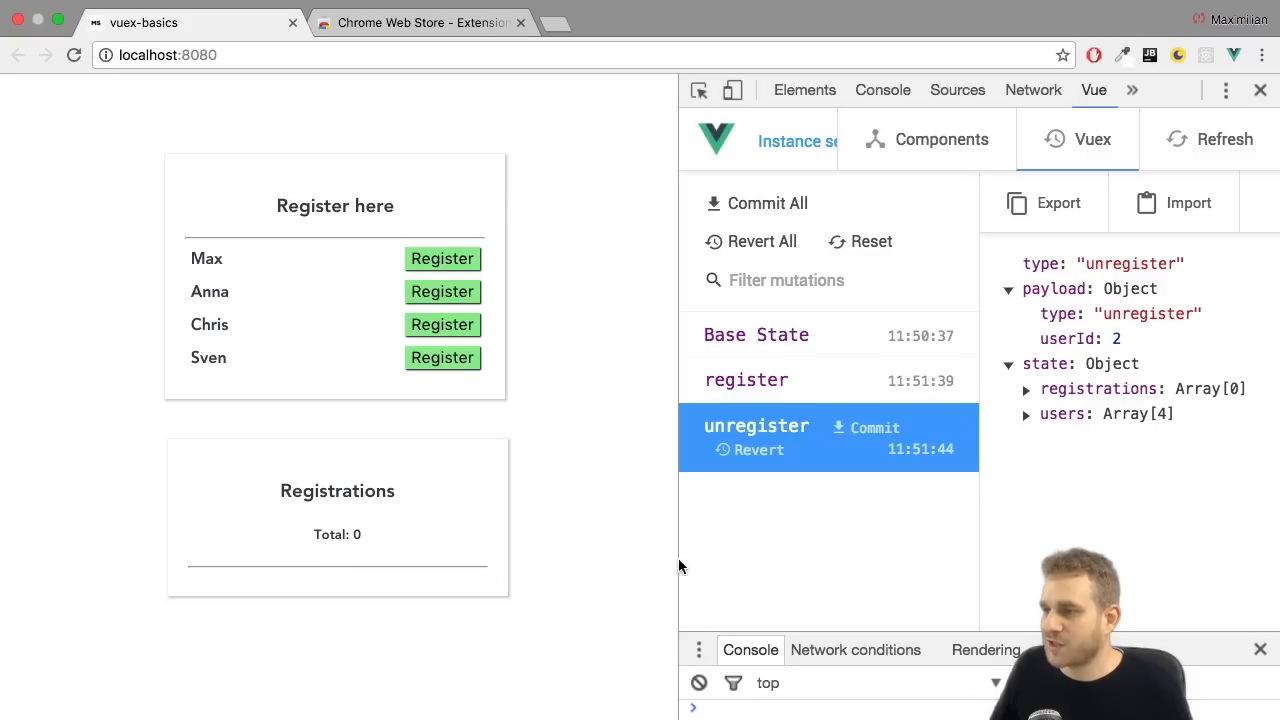
left_click(758, 450)
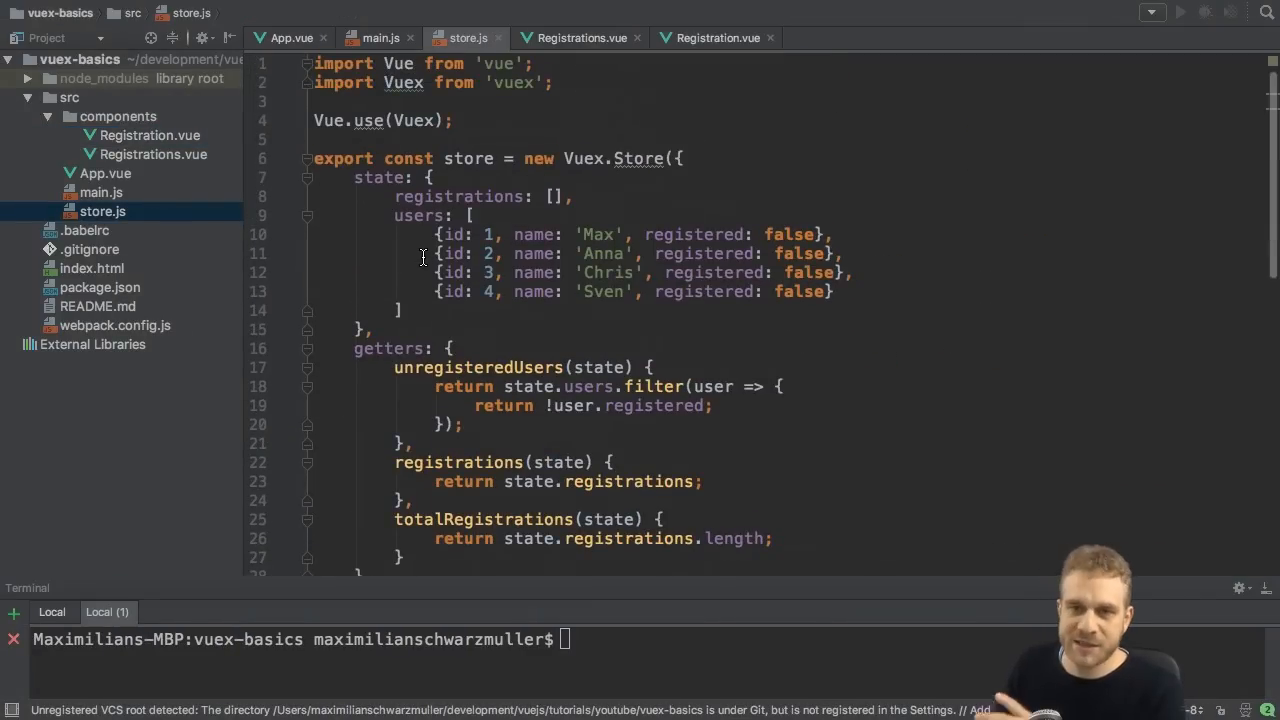
Step: Scroll through store.js's state, getters and register mutation code
scroll("down", 3)
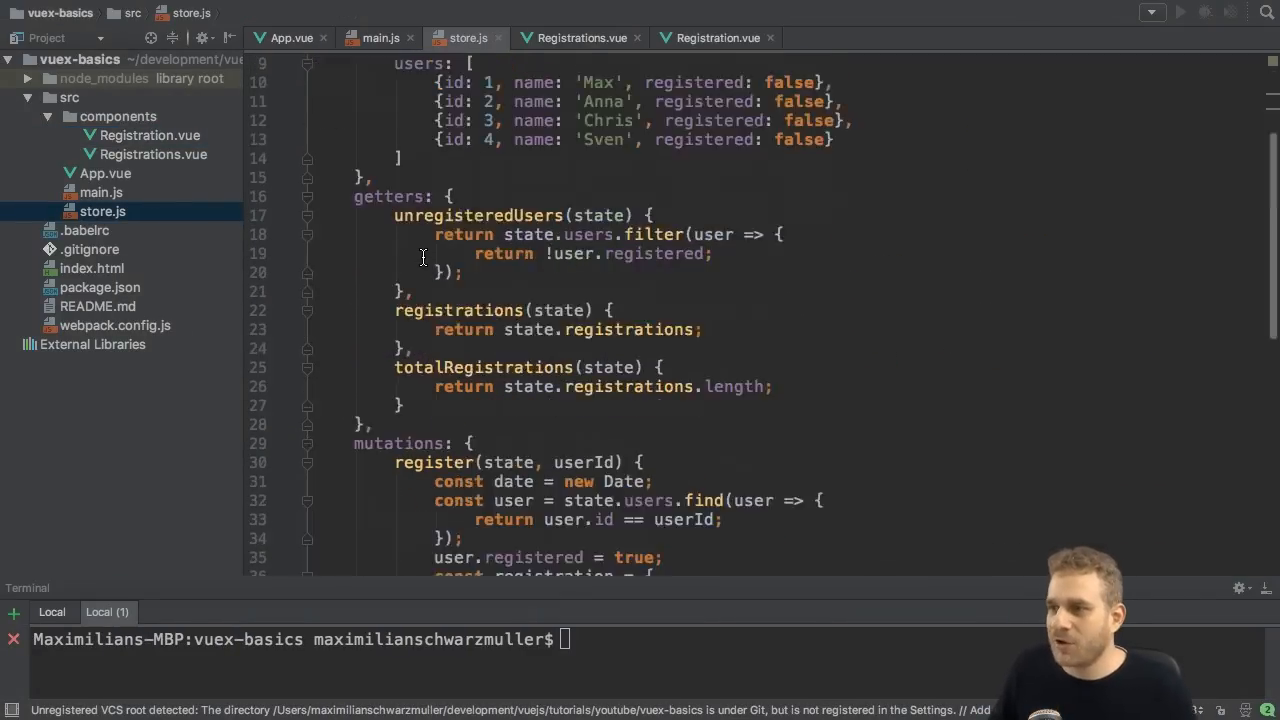
scroll("down", 3)
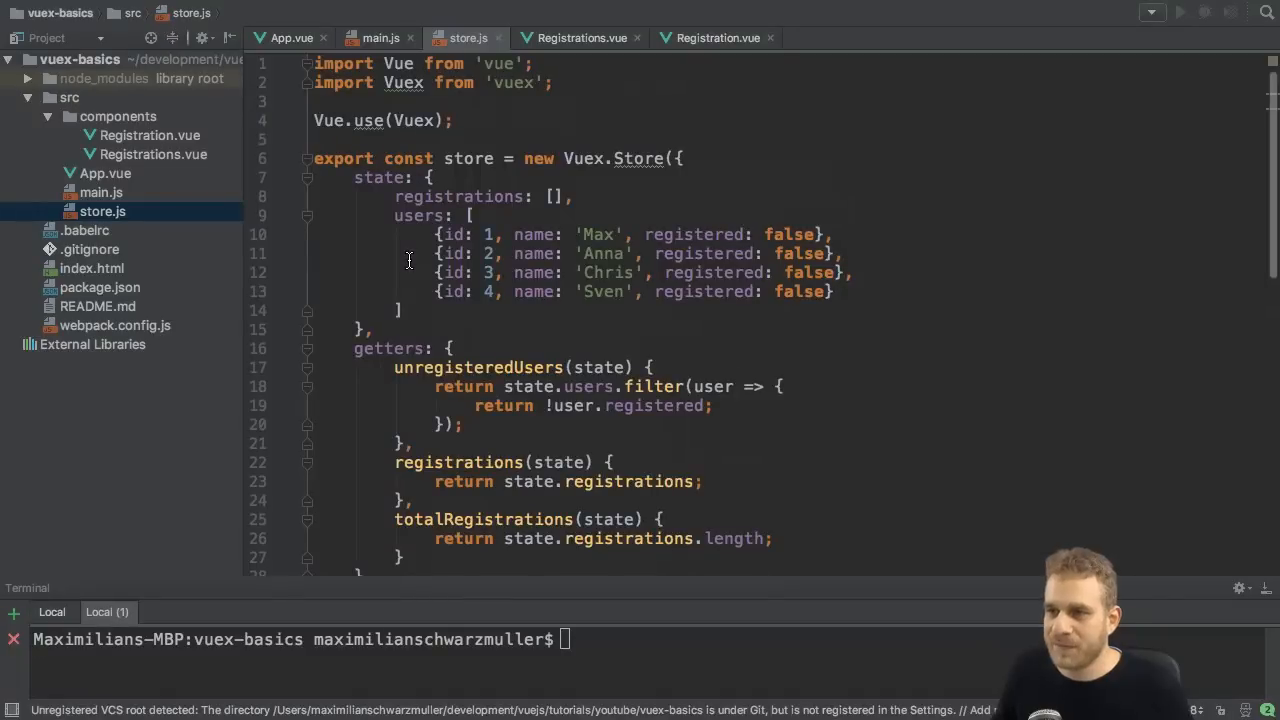
Step: Create a directory named store inside src
left_click(69, 97)
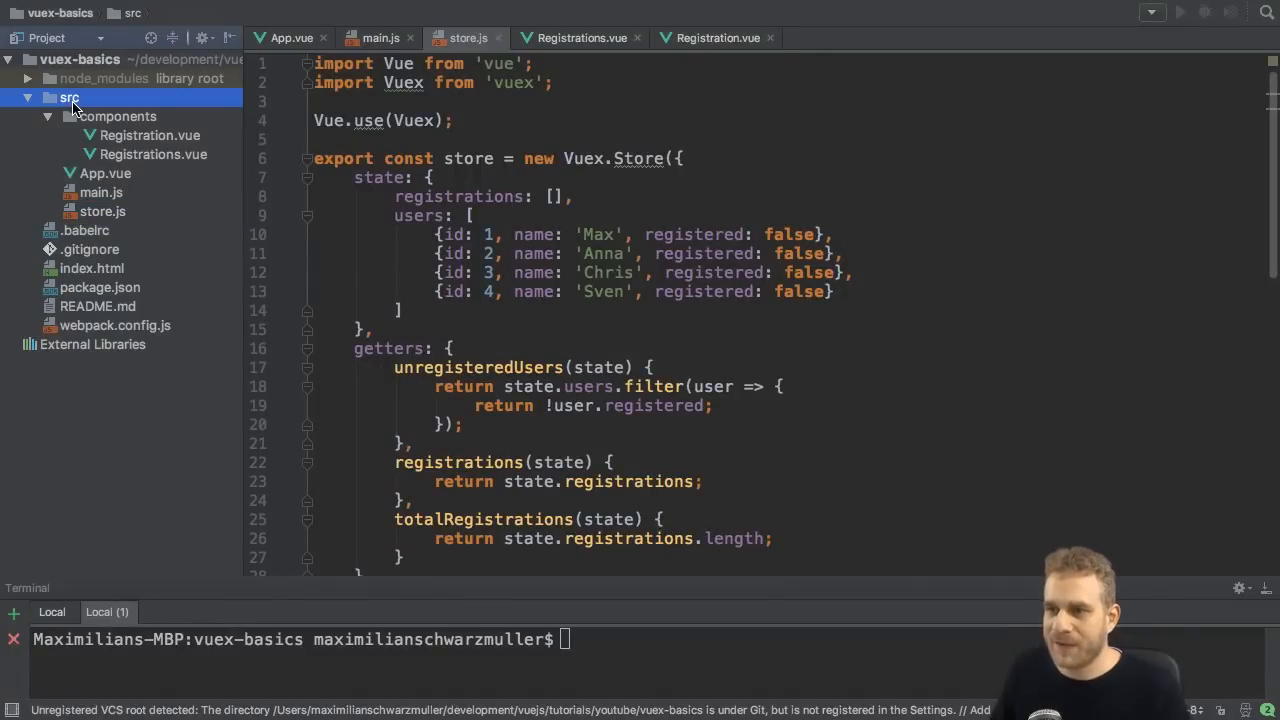
right_click(69, 97)
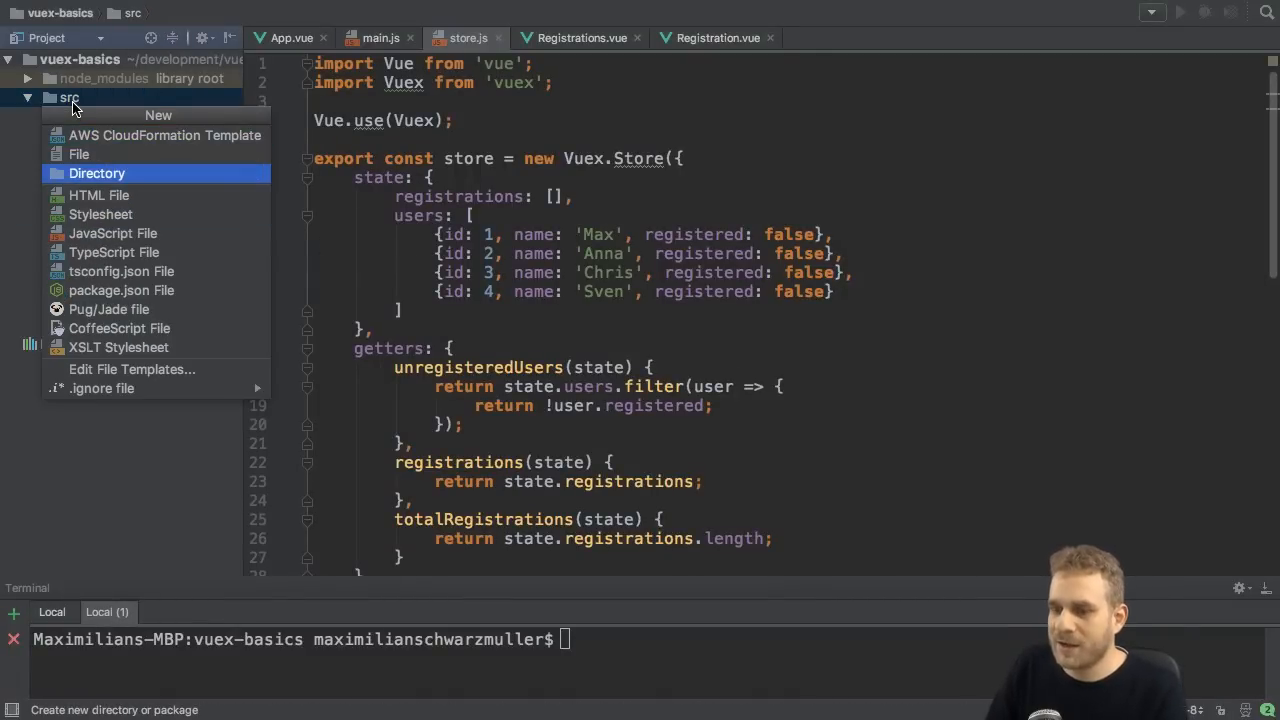
left_click(96, 173)
type("store")
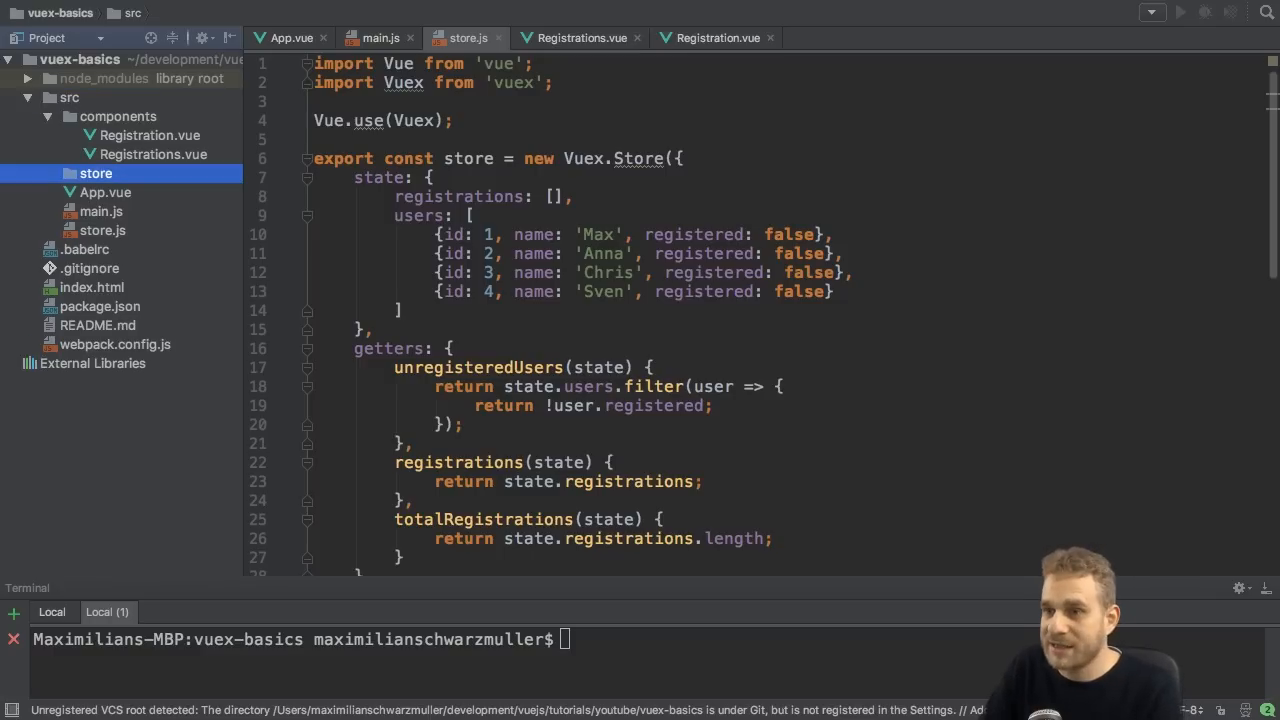
mouse_move(211, 265)
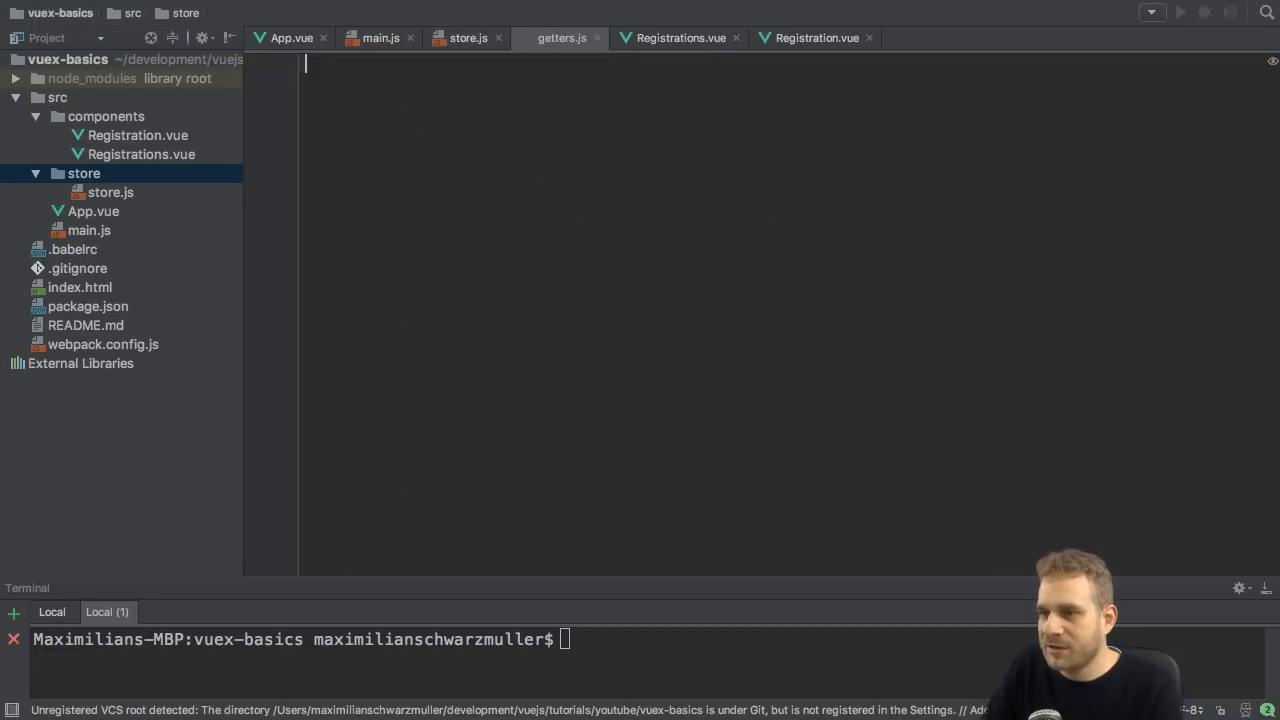
Step: Create mutations.js and actions.js in the store folder
type("mu")
type("actions.")
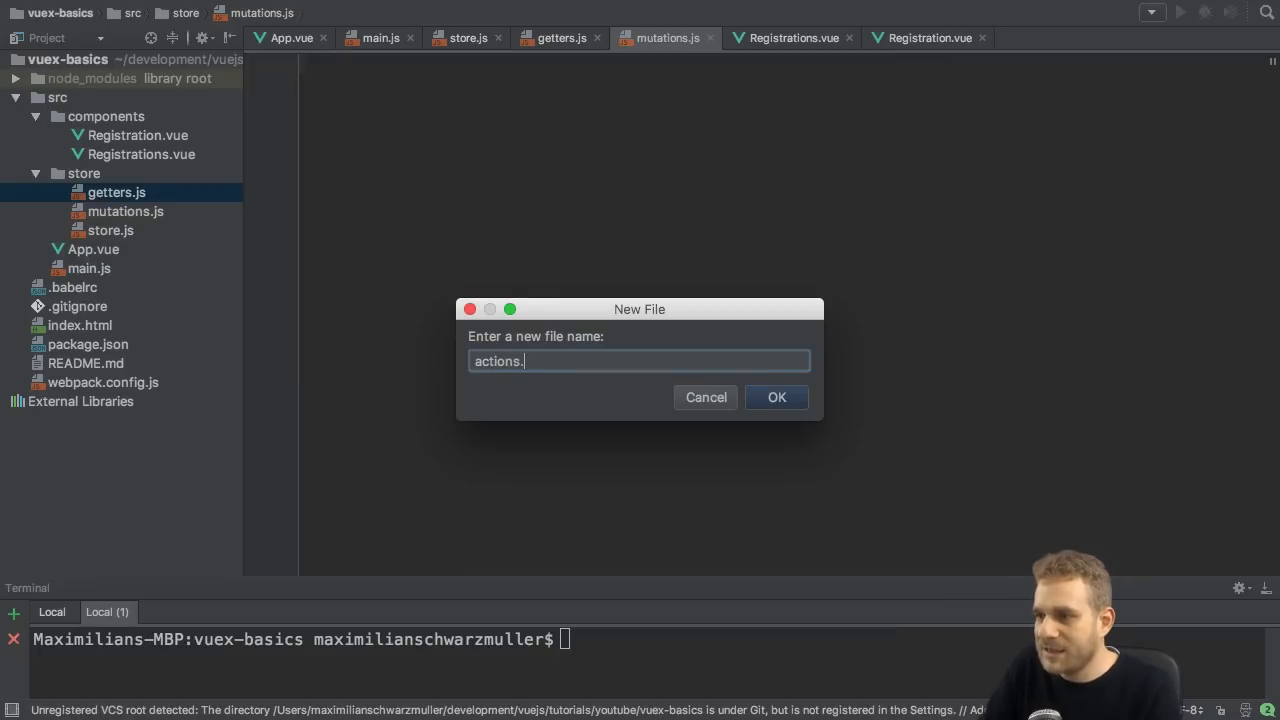
left_click(777, 397)
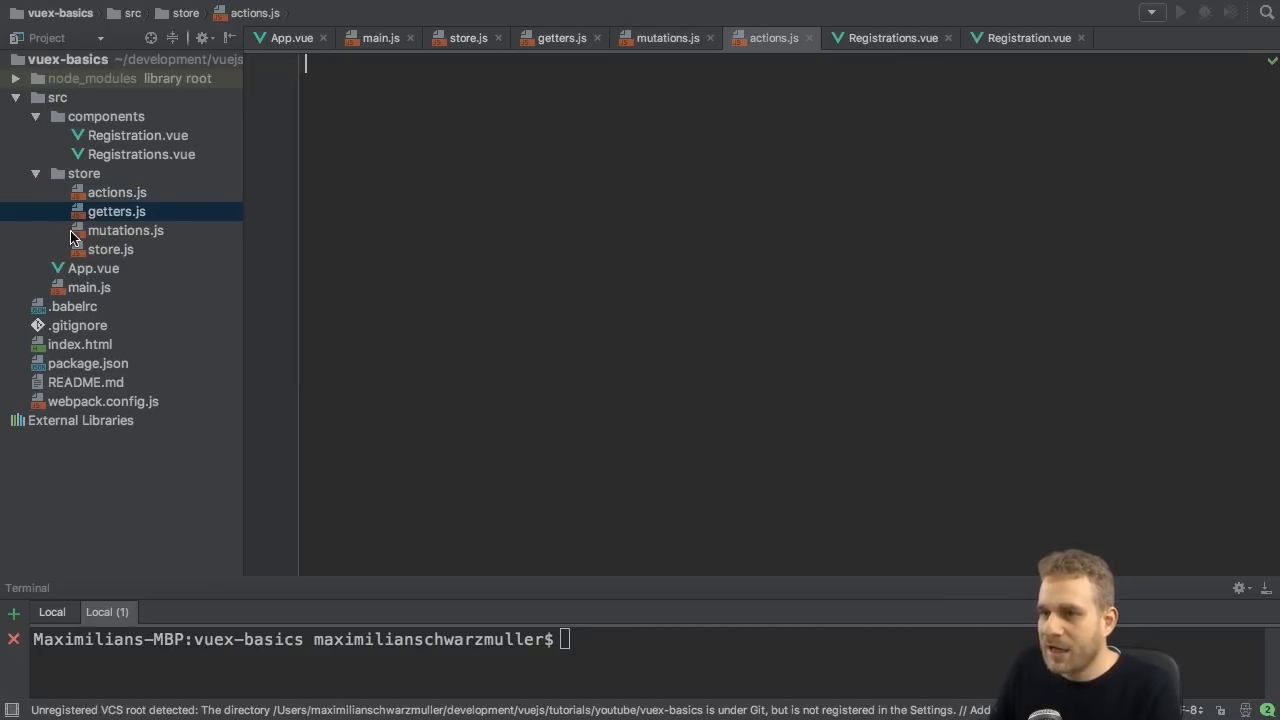
Step: Write export default in actions.js and move the register action from store.js into it
left_click(110, 249)
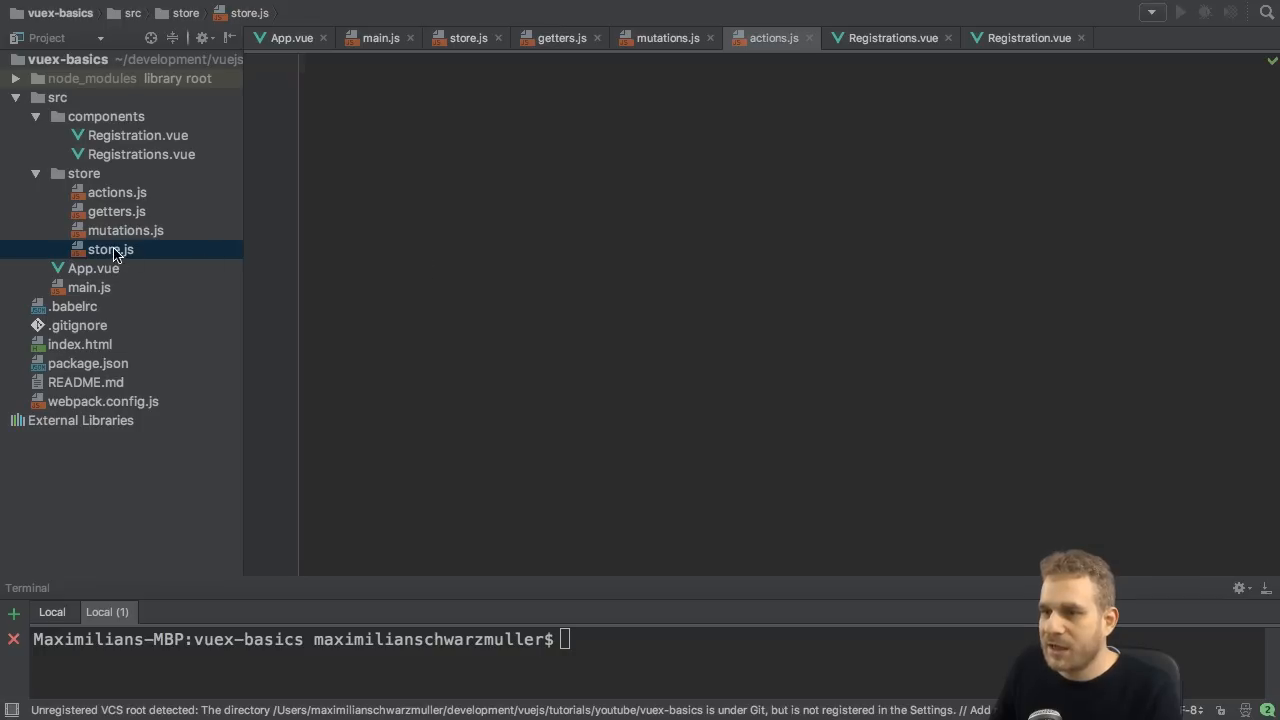
left_click(117, 192)
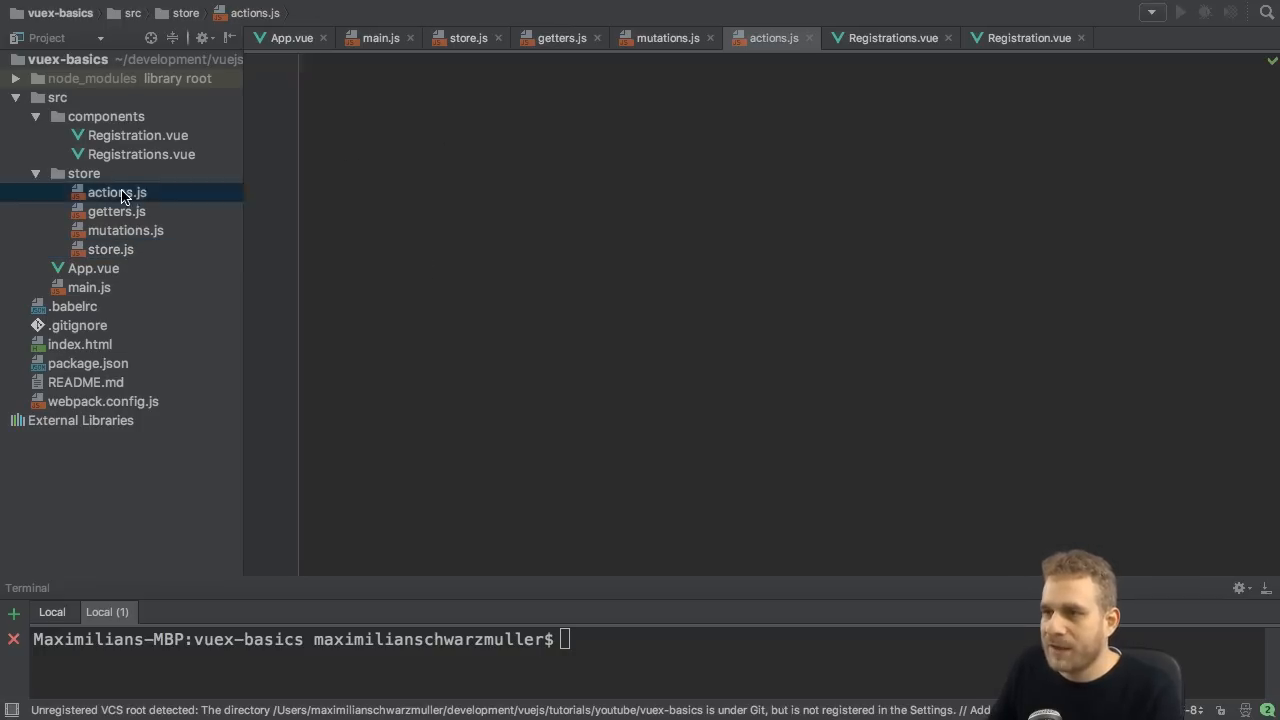
left_click(117, 192)
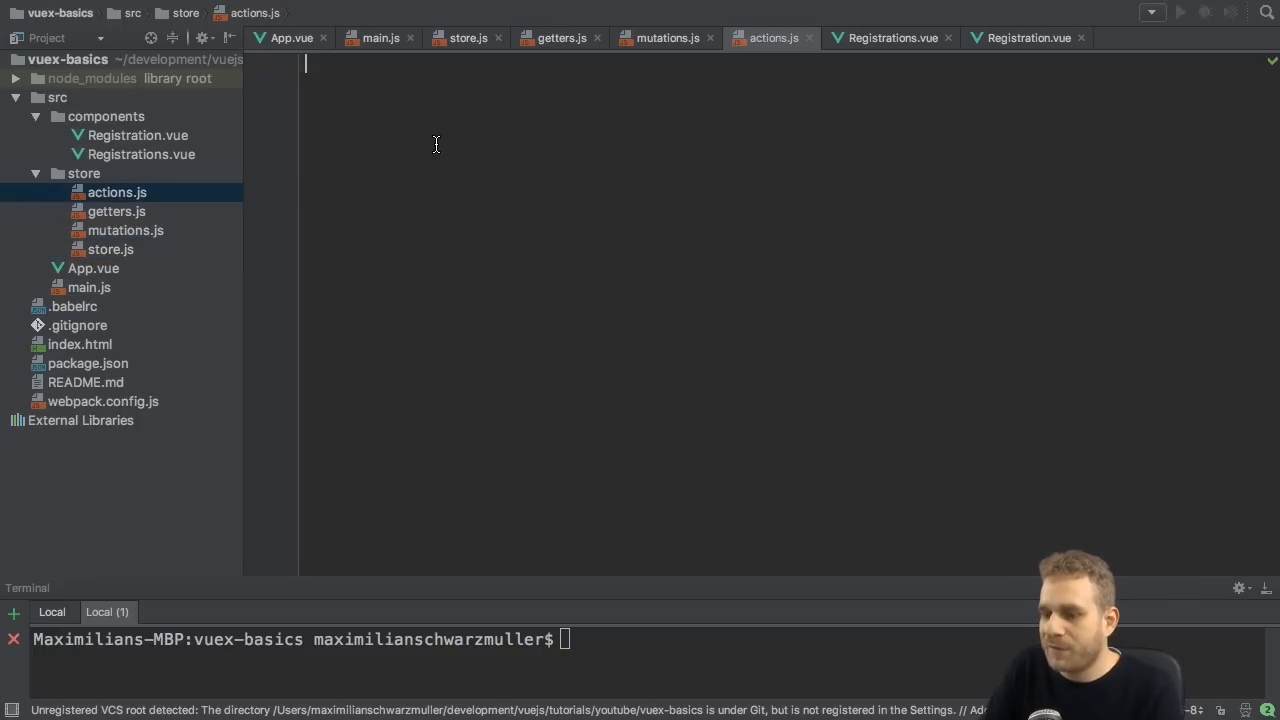
type("export default {")
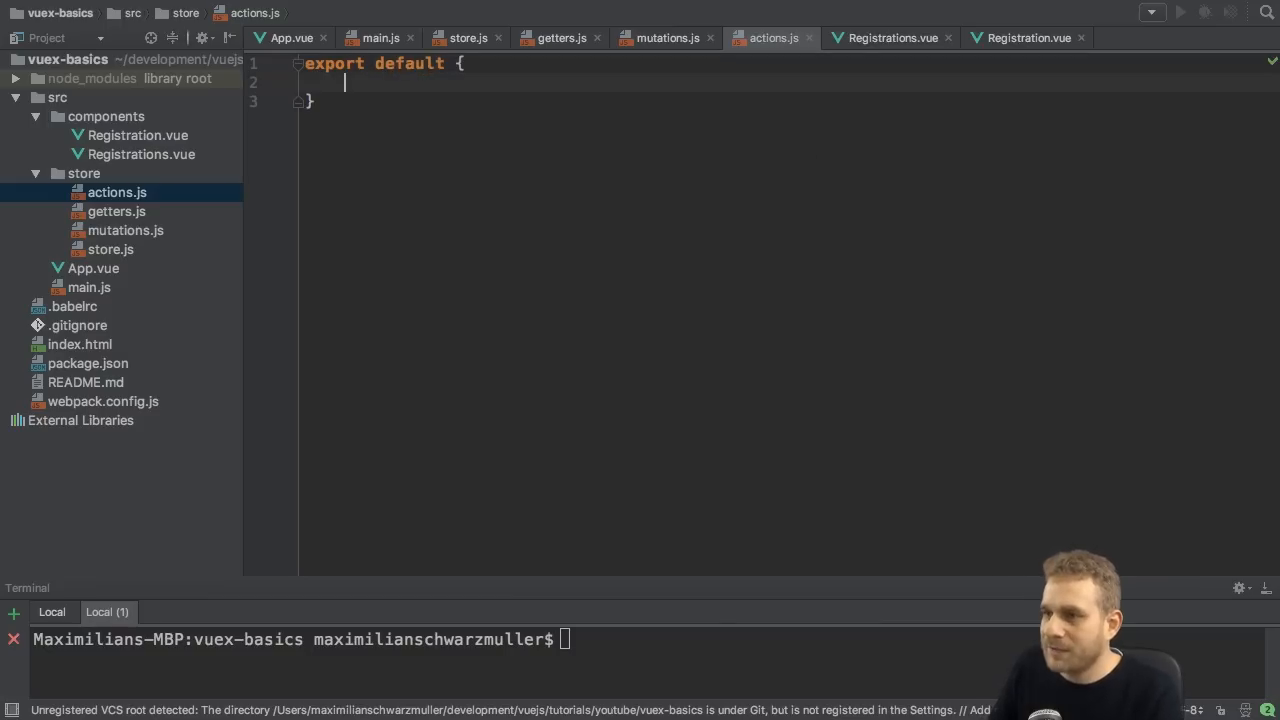
left_click(465, 38)
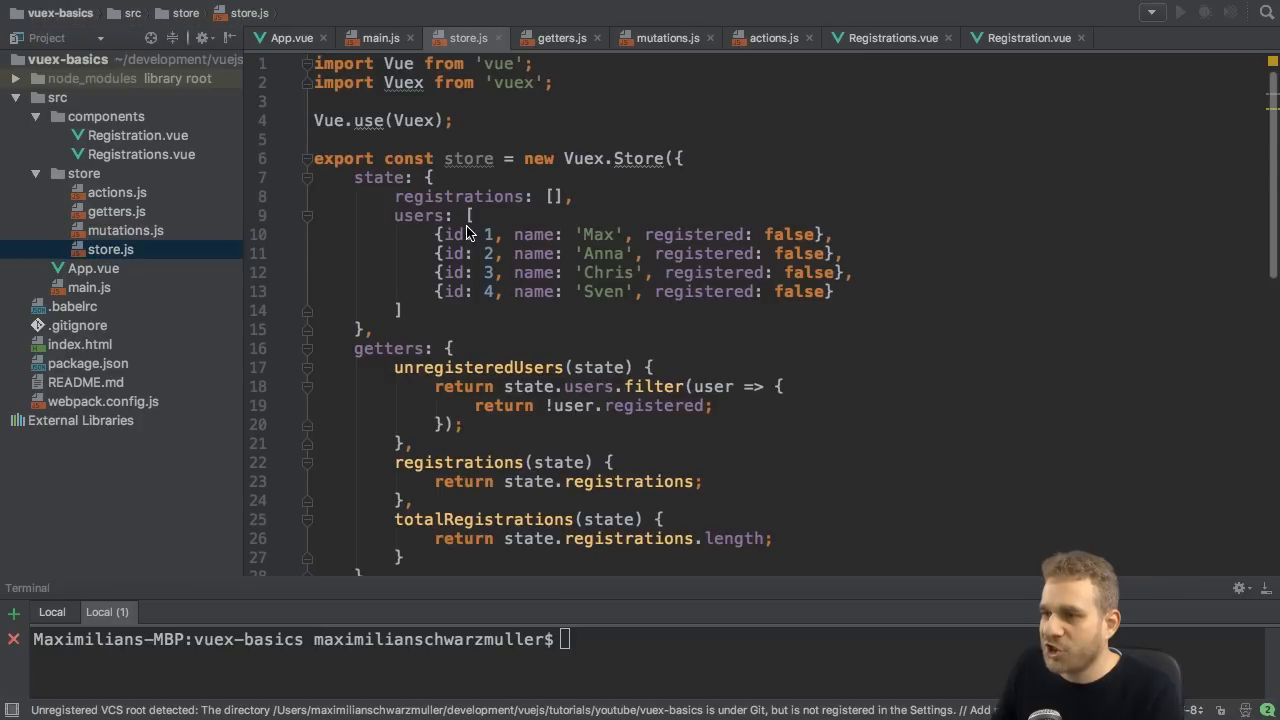
scroll("down", 3)
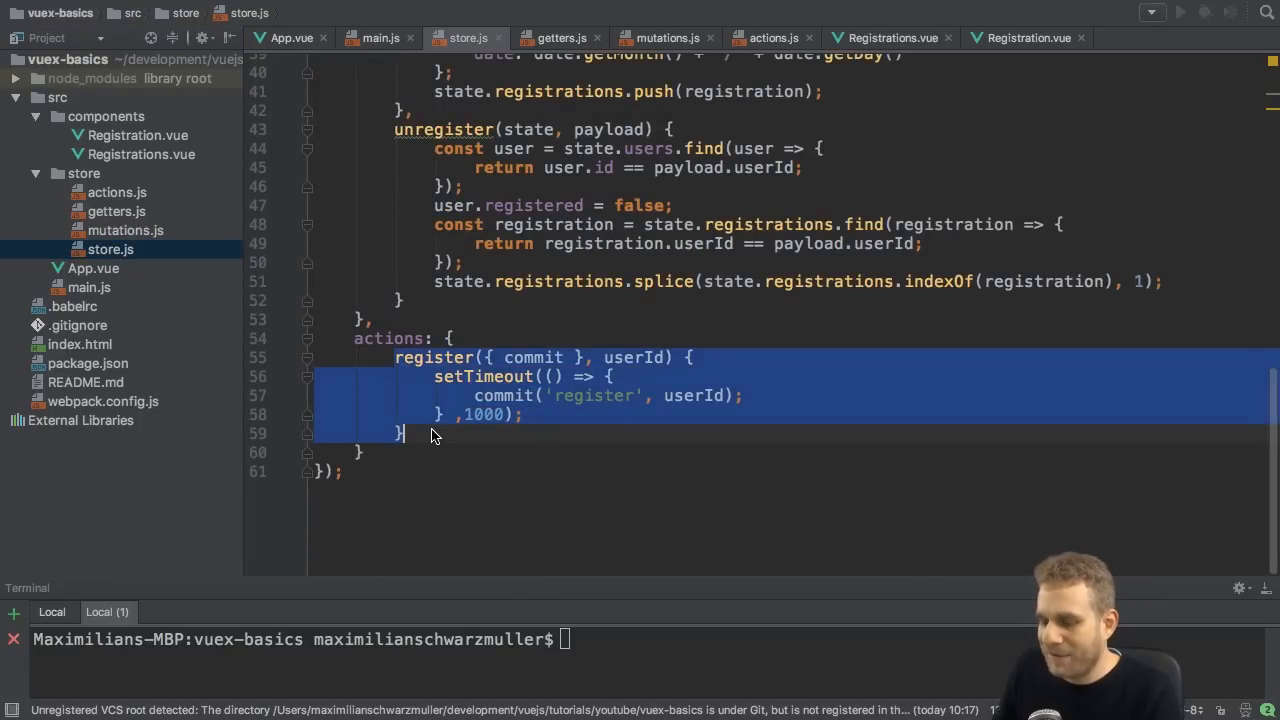
left_click(771, 38)
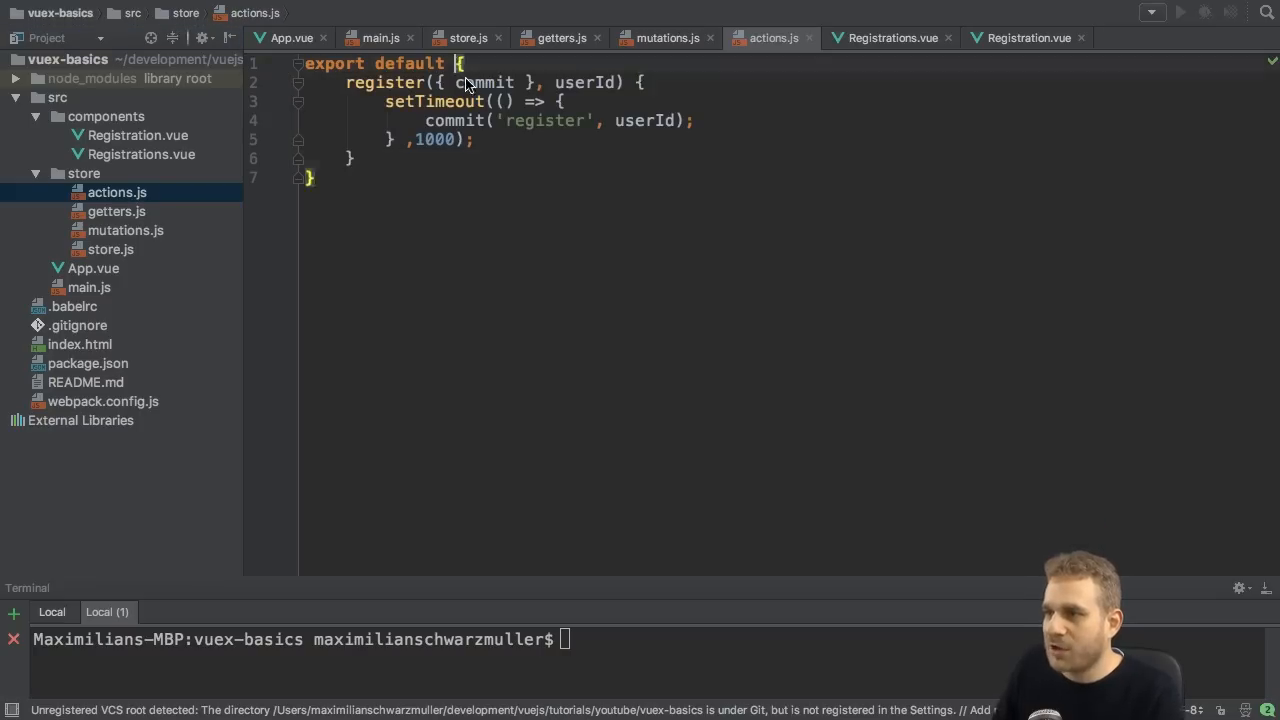
Step: Add import actions from './actions' to store.js
left_click(466, 38)
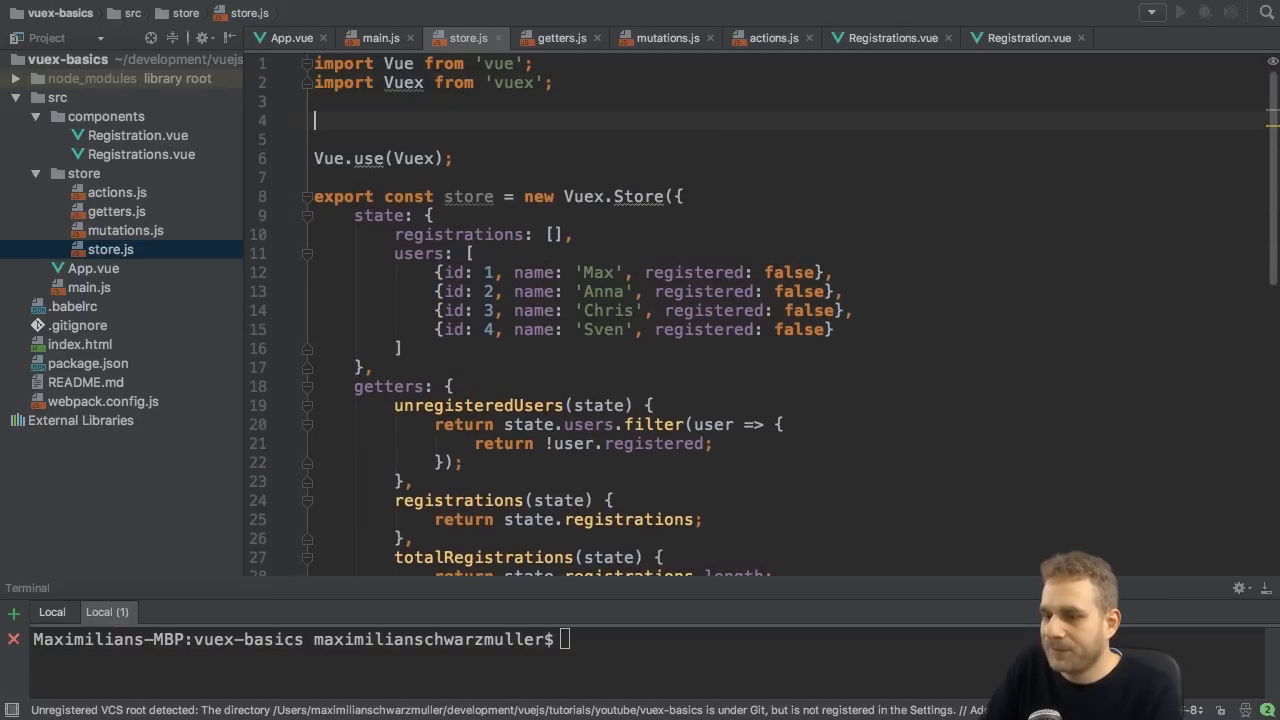
type("import actions")
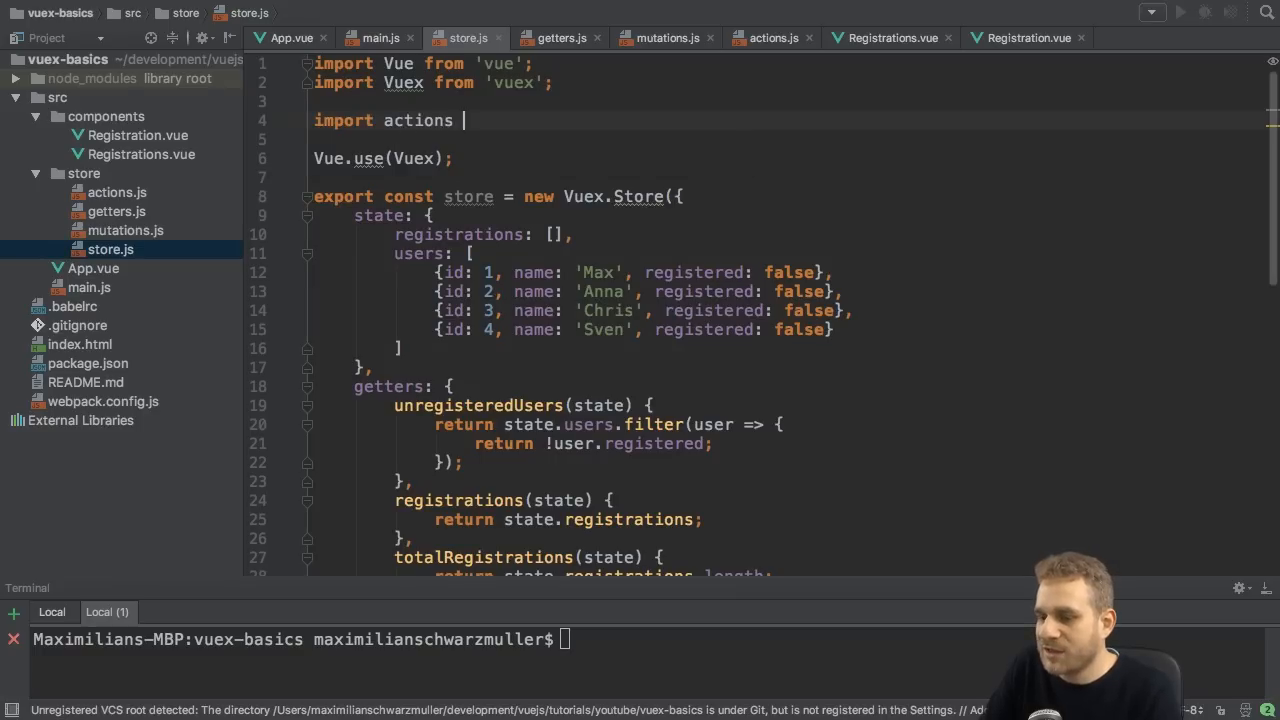
type("from './ac")
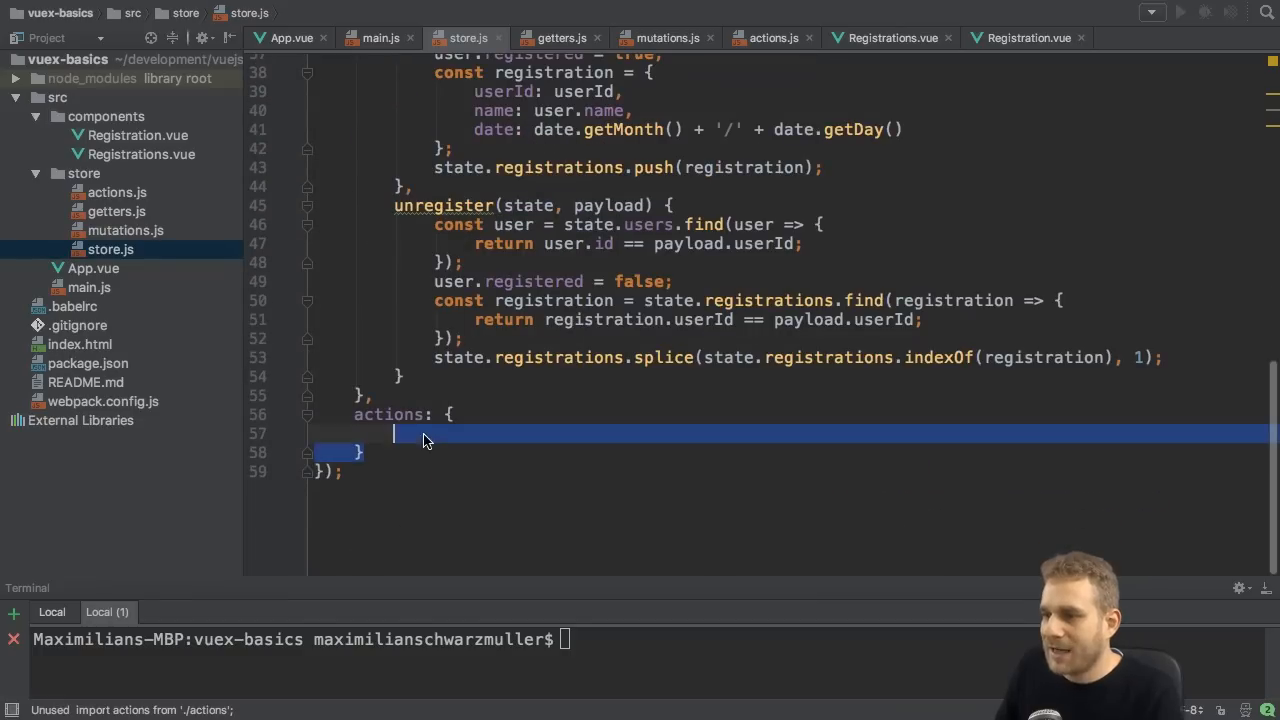
type("actions")
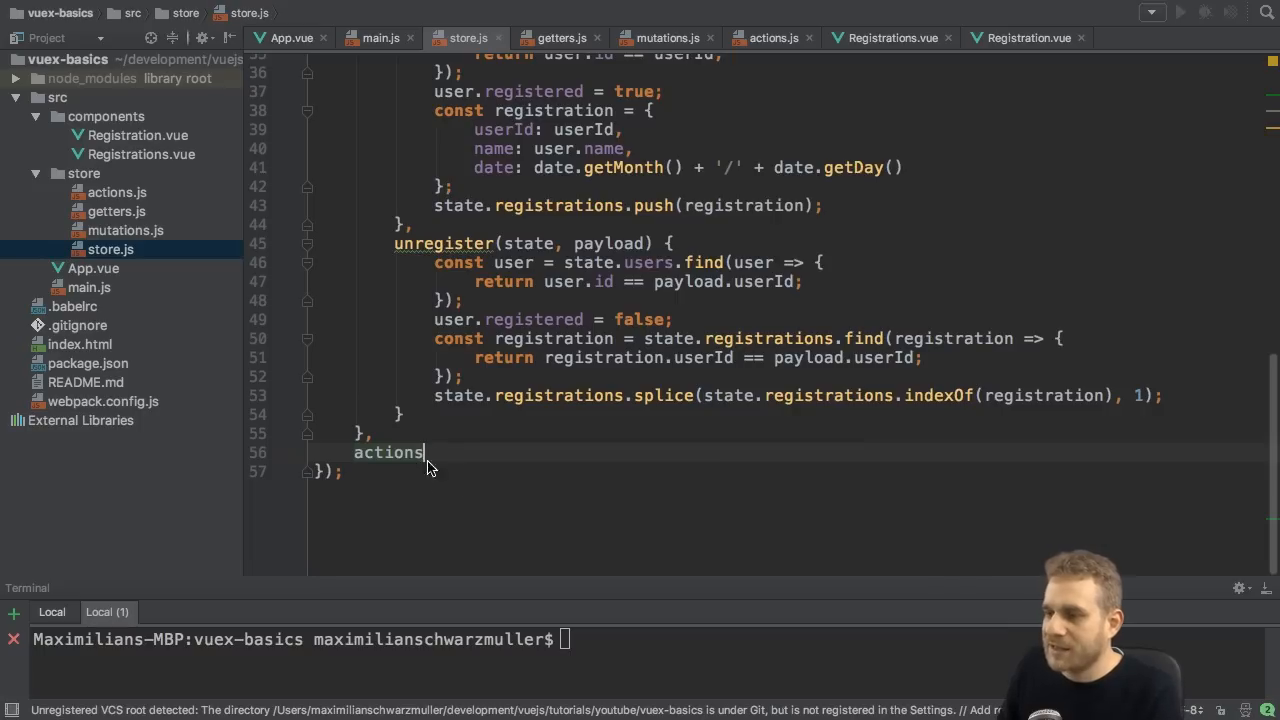
mouse_move(412, 420)
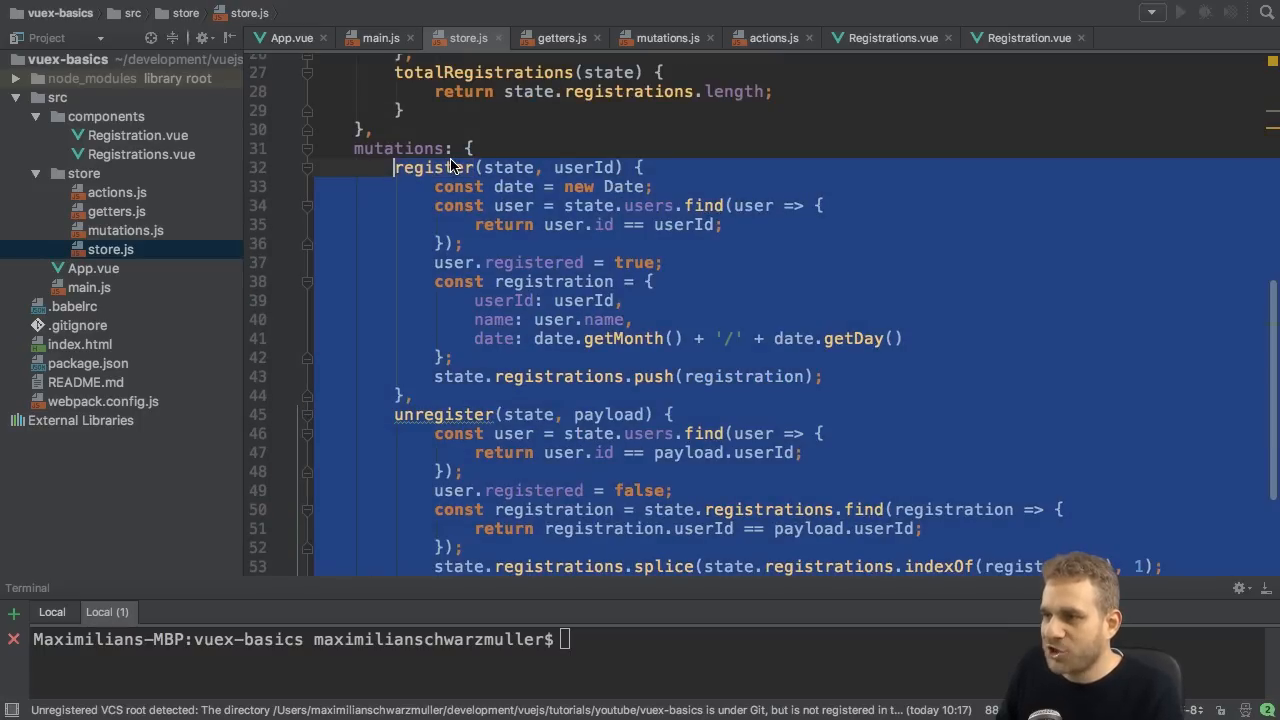
Step: Return to store.js and locate where to import mutations from './mutations'
scroll("down", 3)
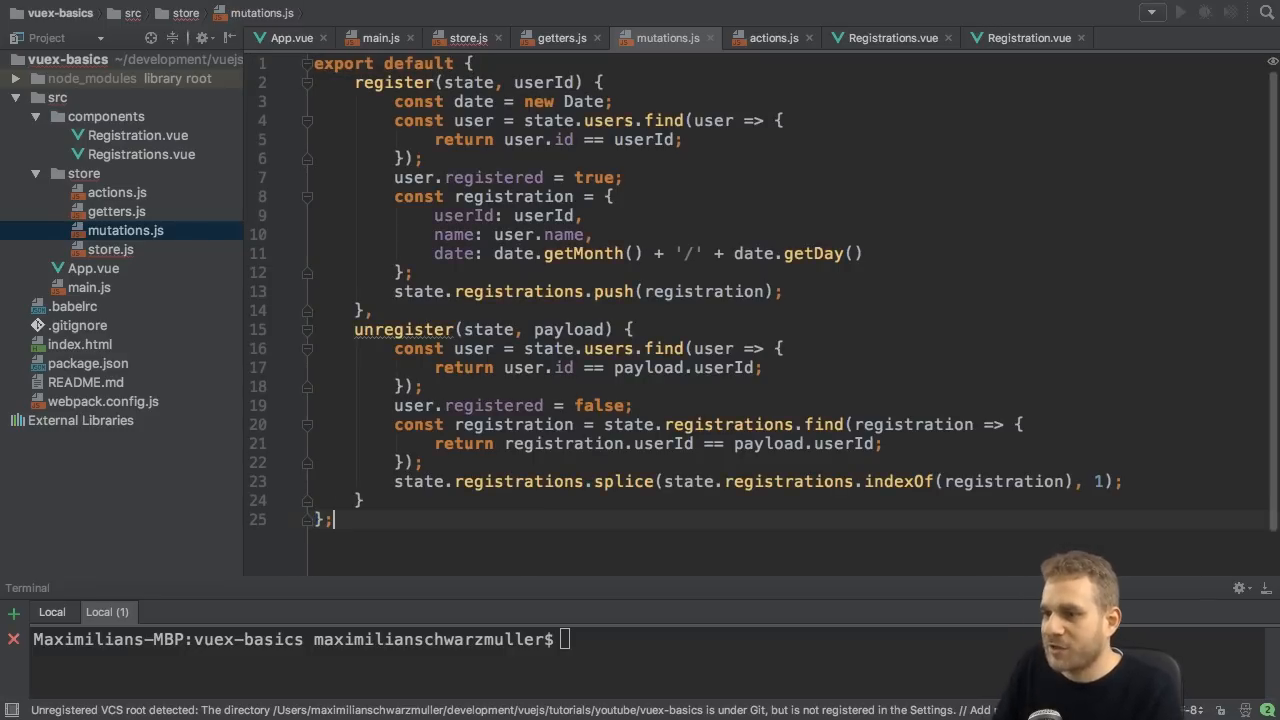
left_click(463, 38)
type("import m from './m';")
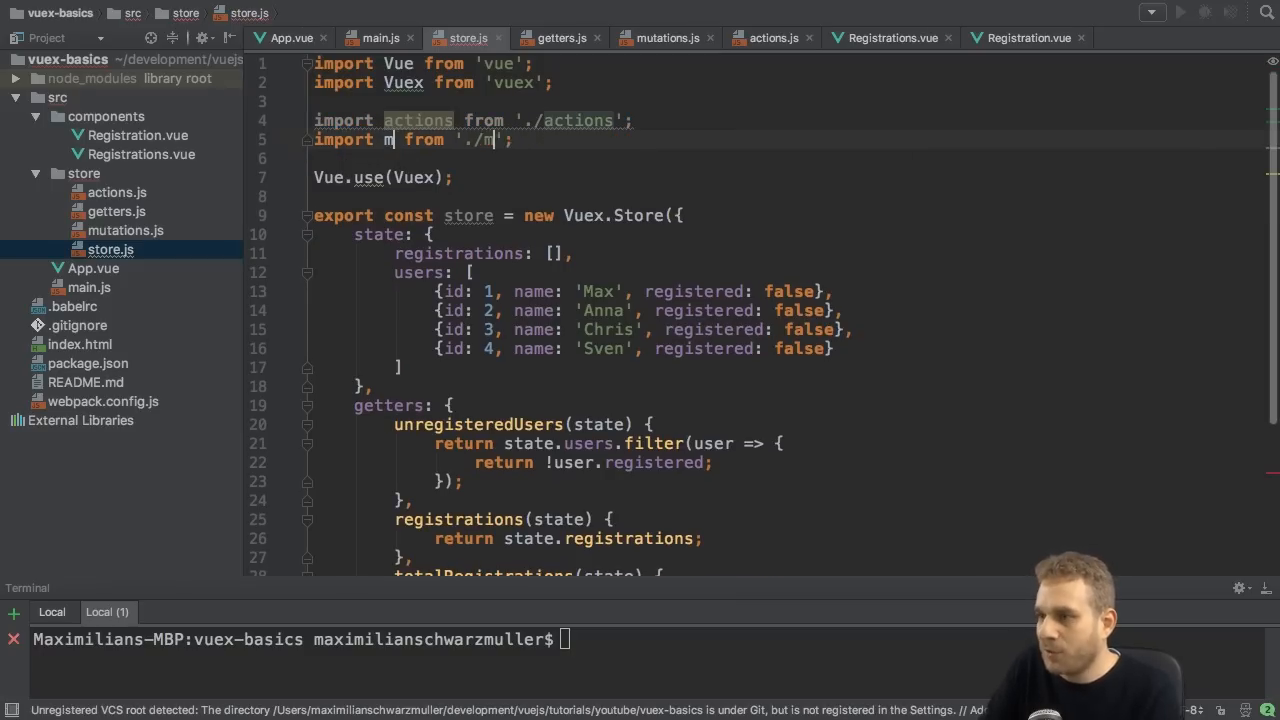
scroll("down", 3)
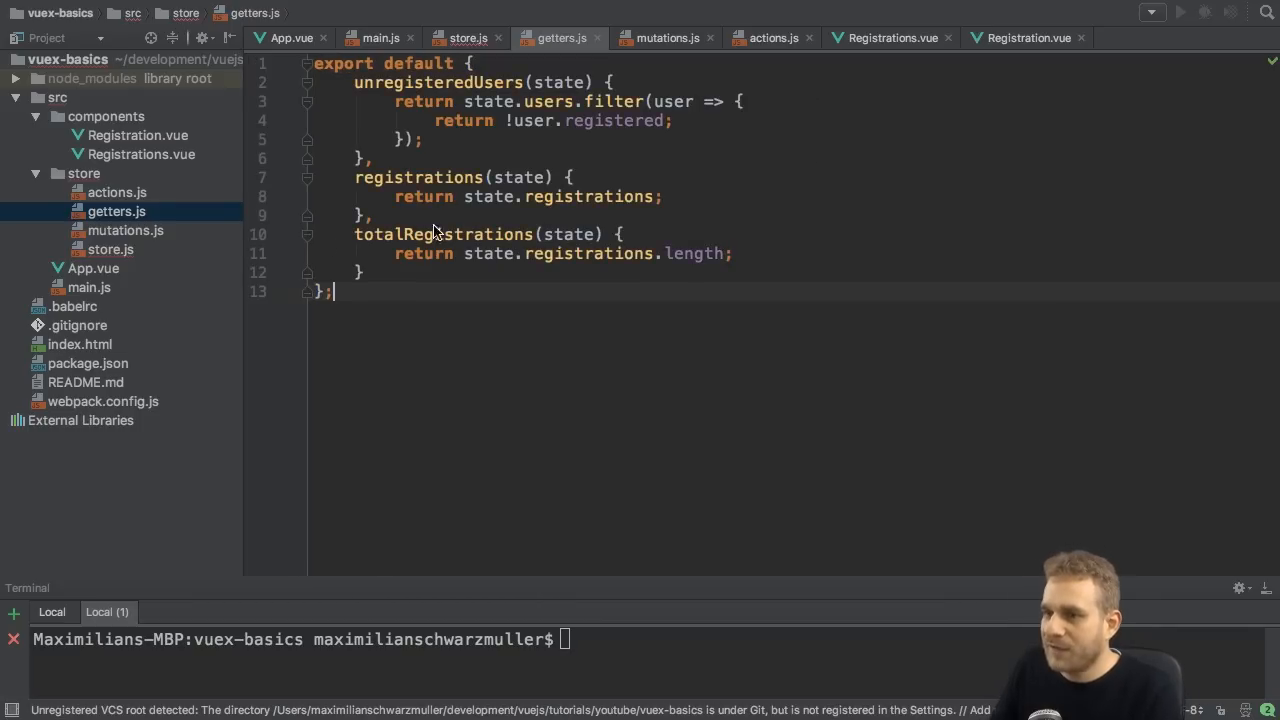
Step: Back in store.js, start typing the getters import
left_click(467, 38)
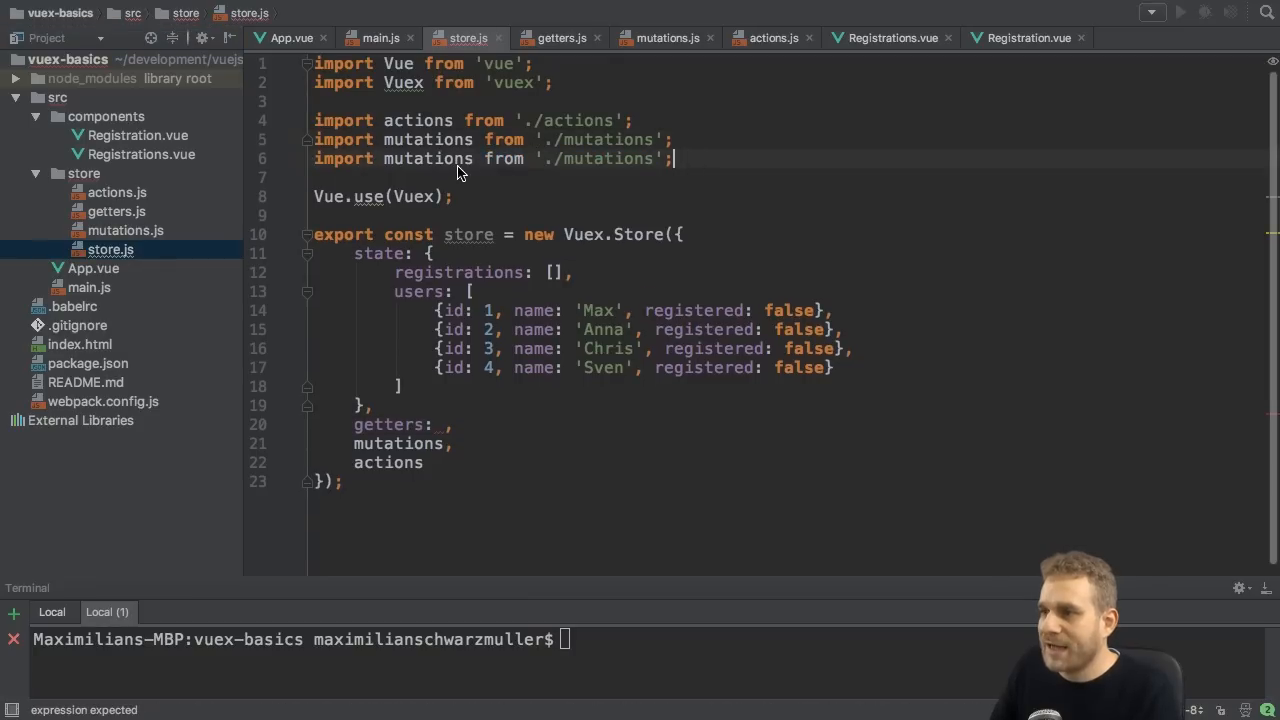
type("getter")
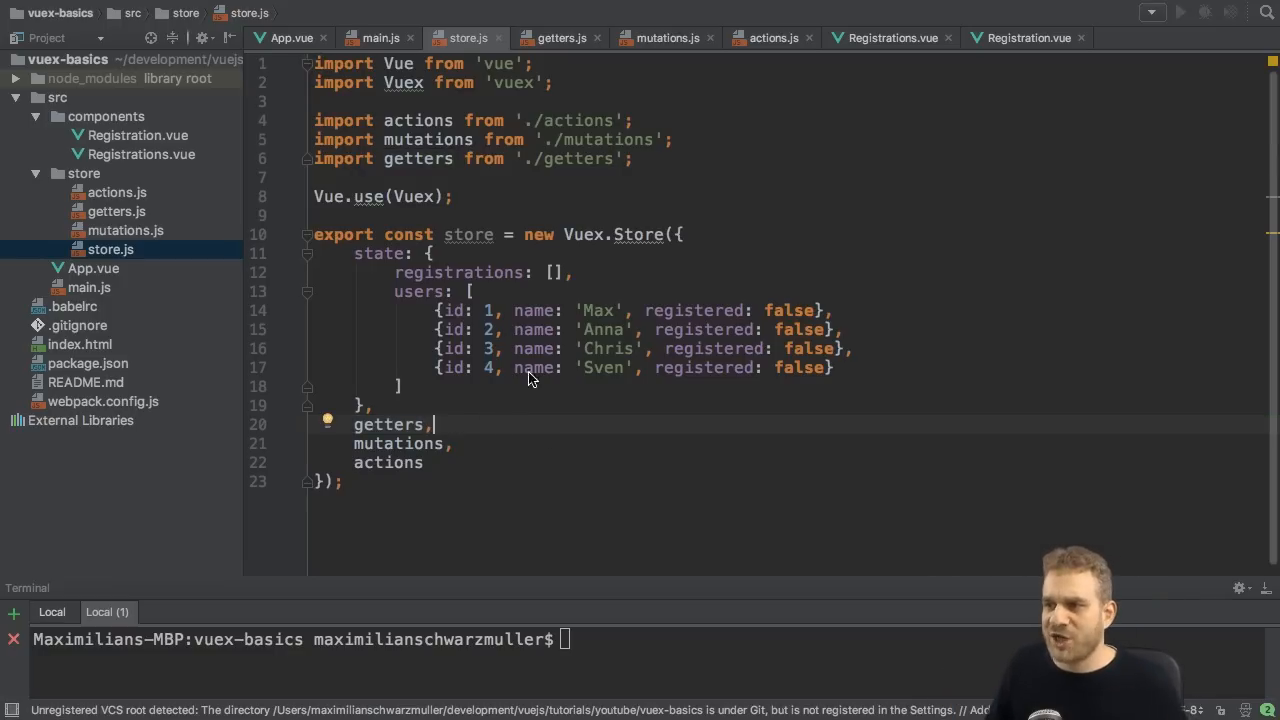
mouse_move(390, 217)
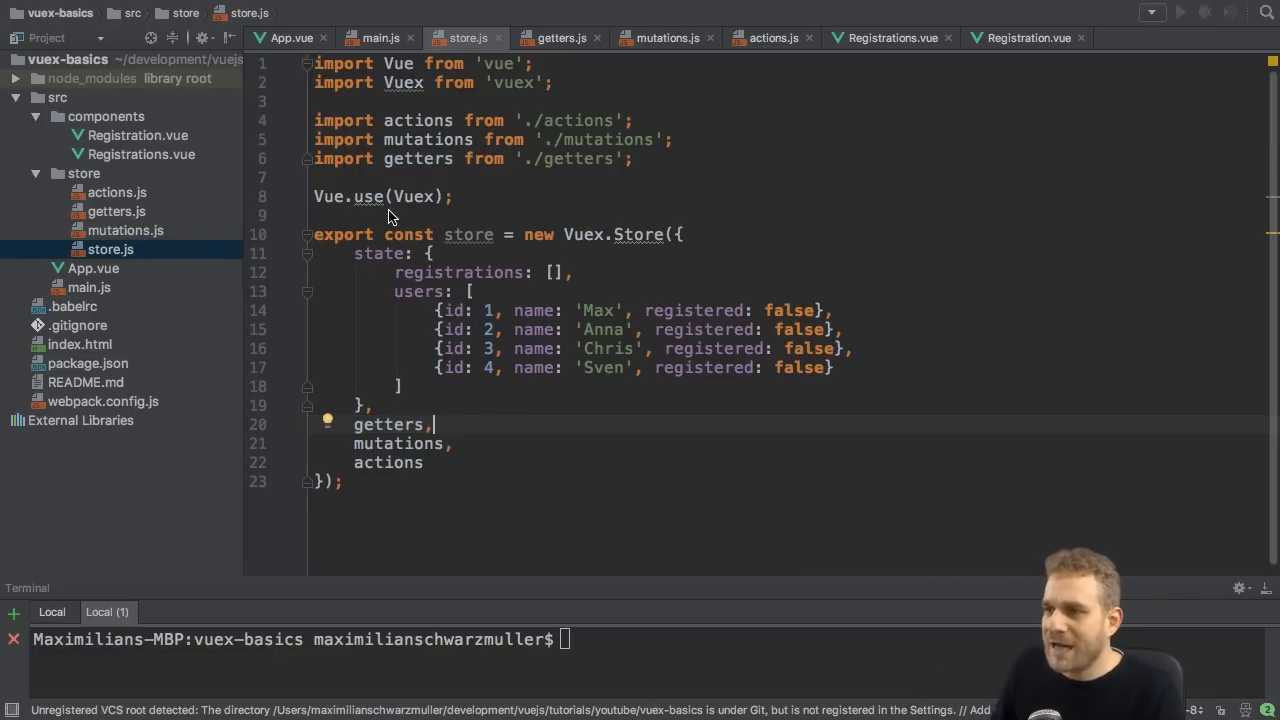
Step: Append '/store' to main.js's store import path, then review mutations.js and getters.js
left_click(110, 249)
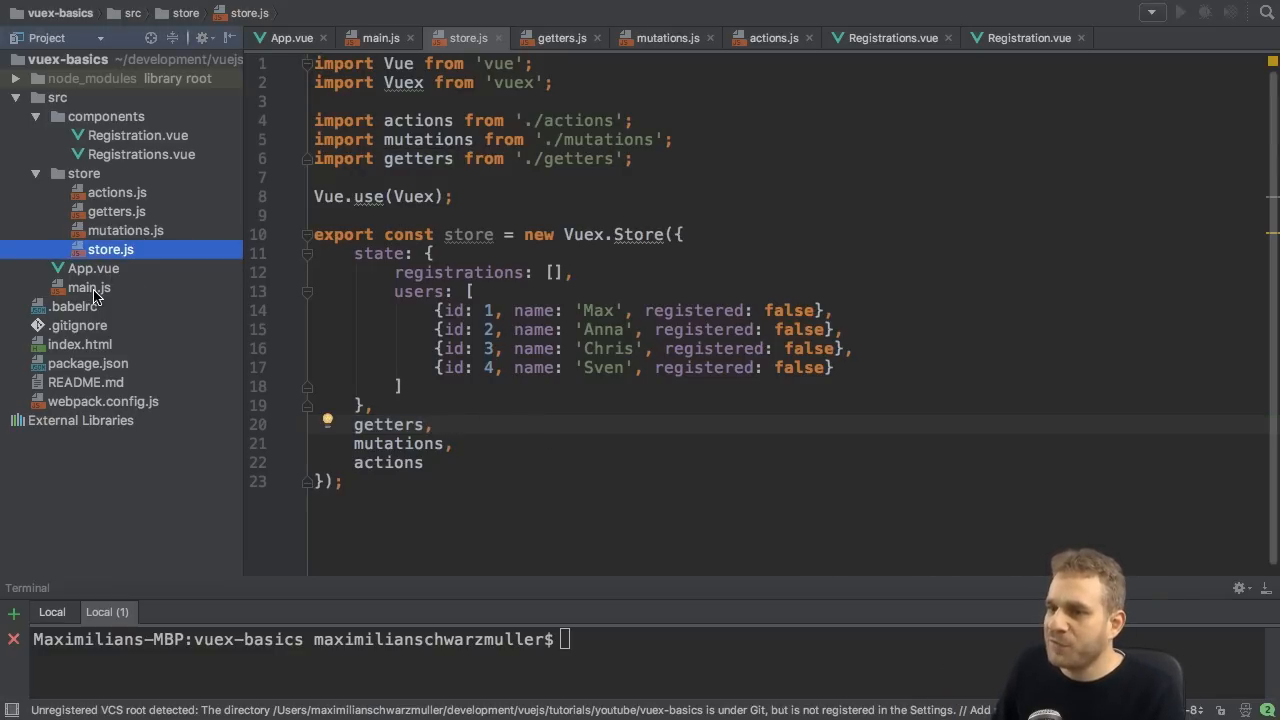
left_click(88, 288)
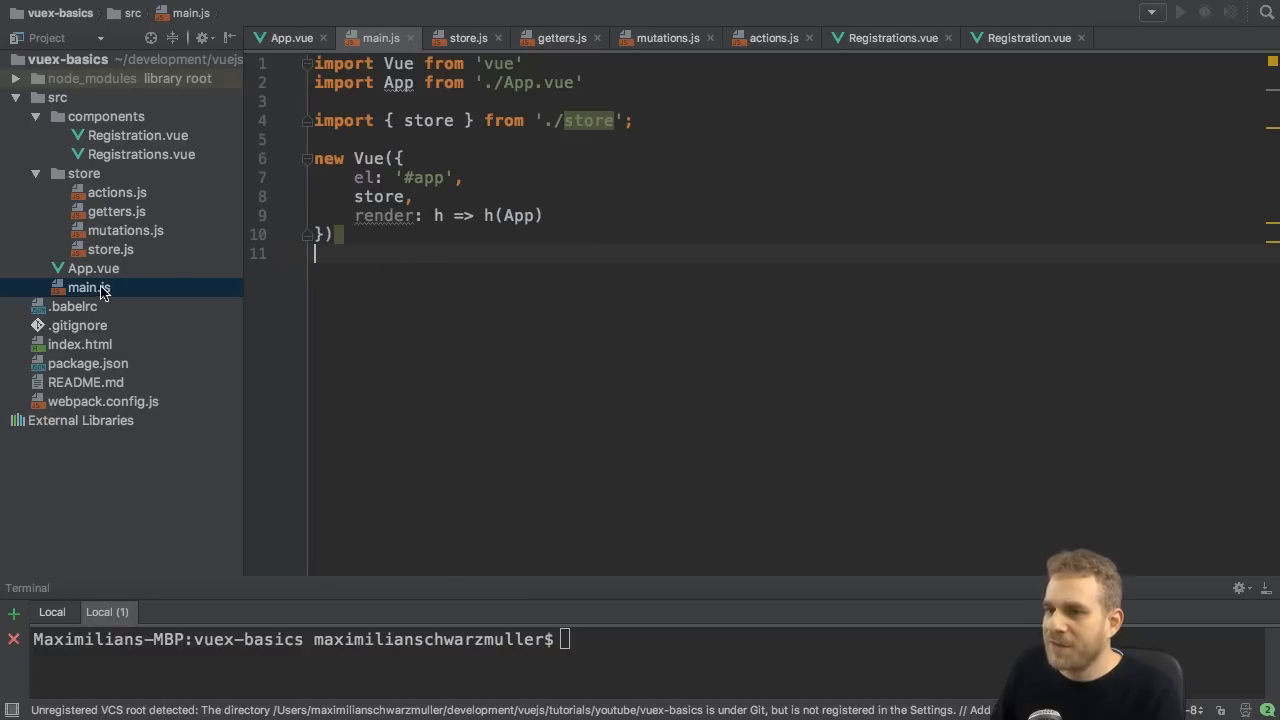
mouse_move(590, 120)
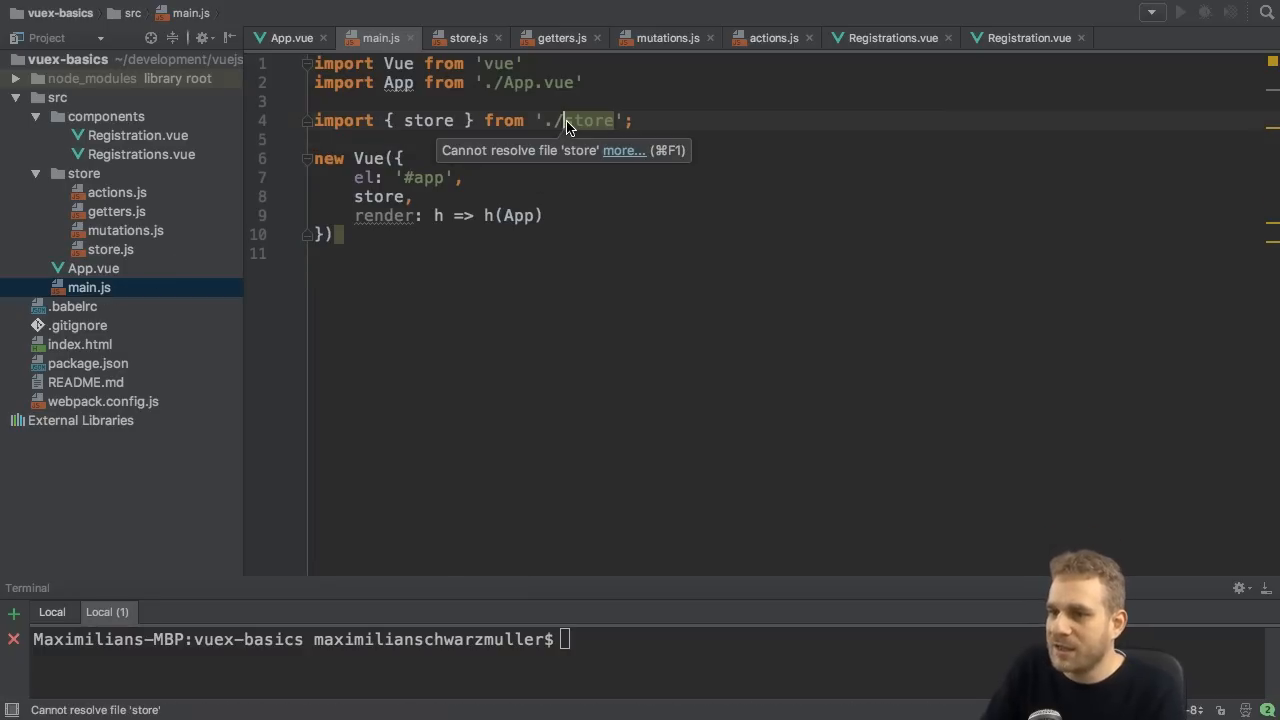
type("/store")
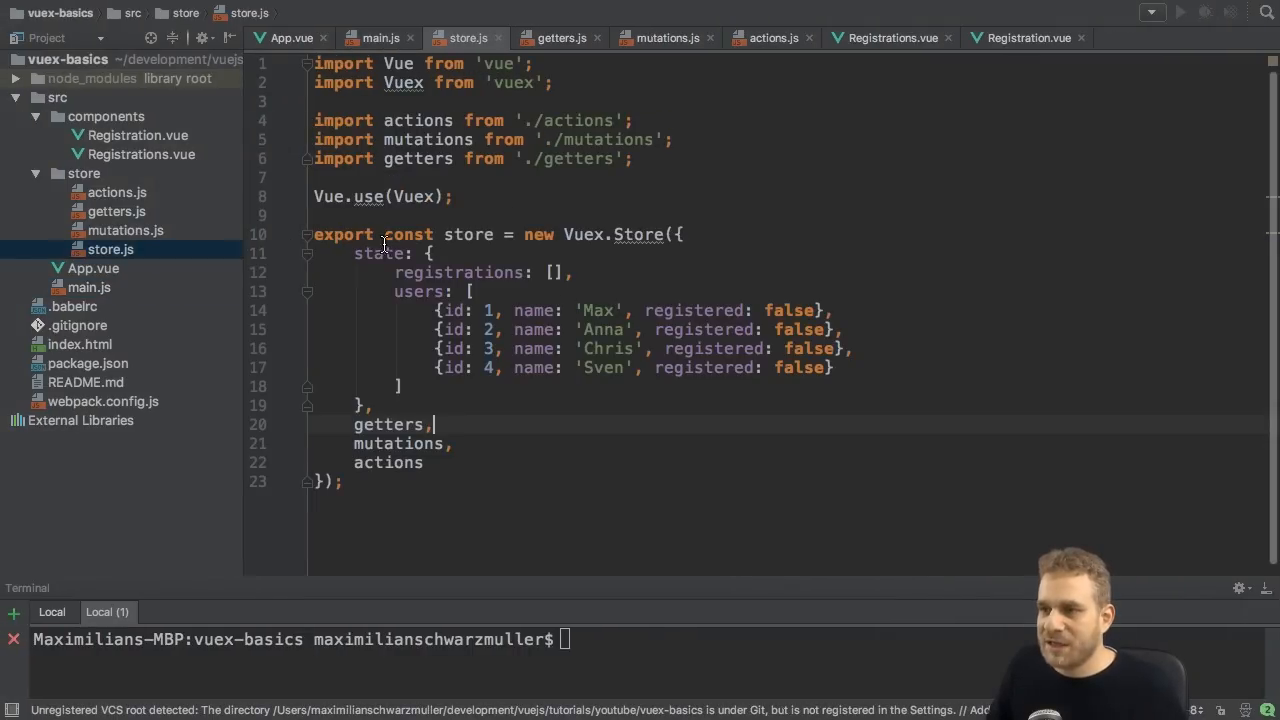
left_click(664, 38)
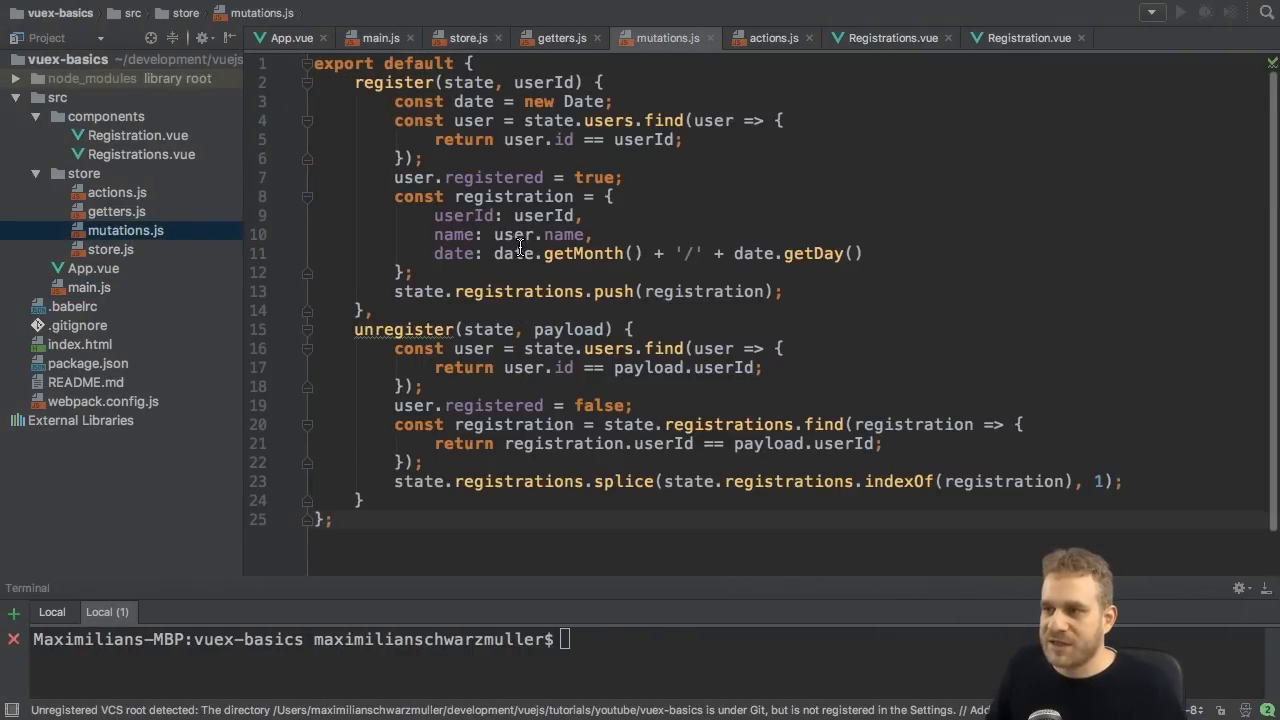
left_click(557, 38)
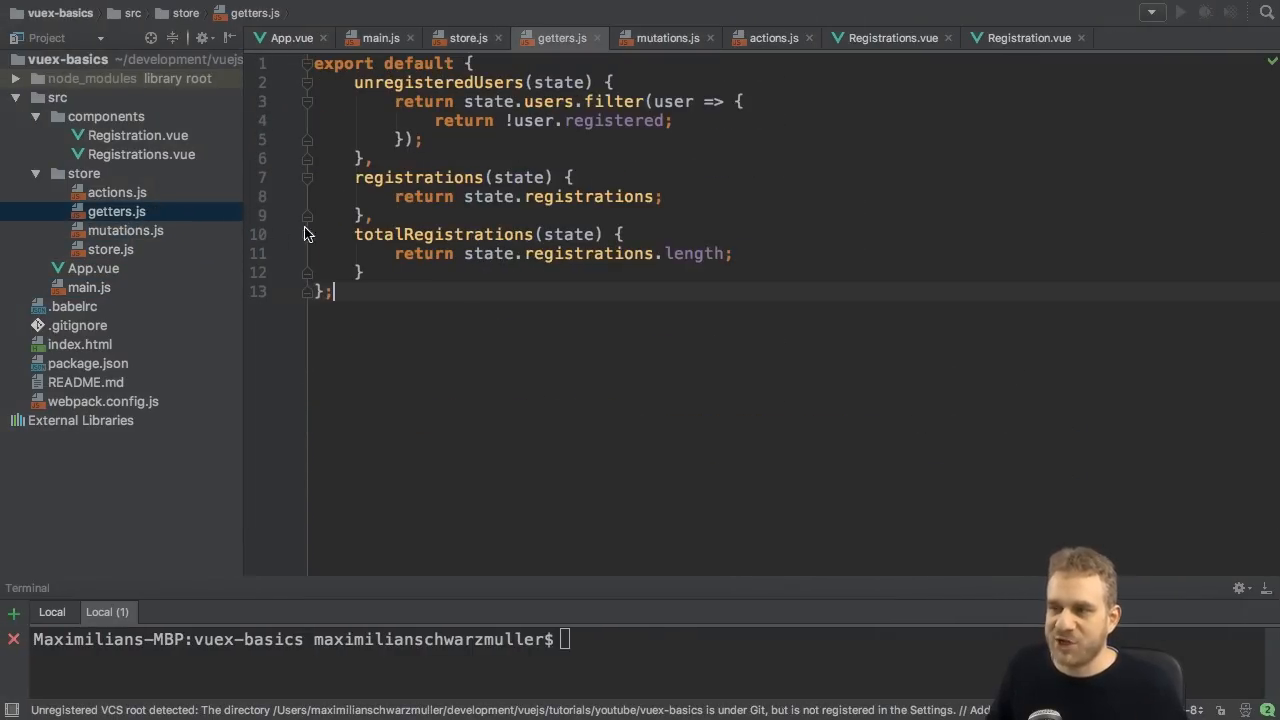